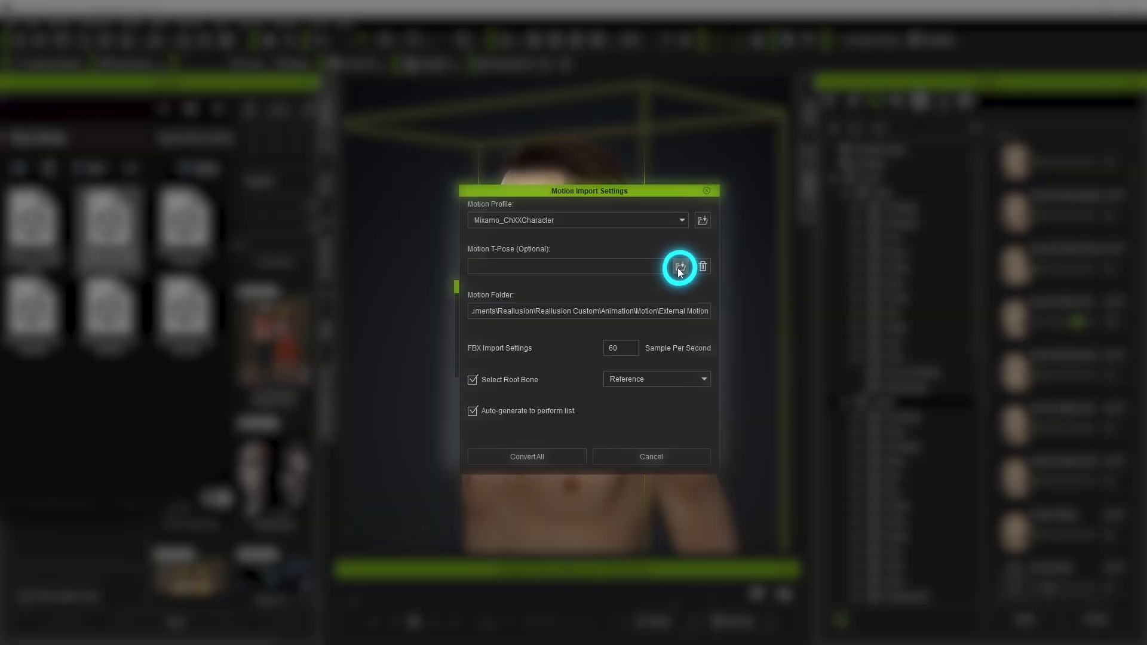
Load Chrono_Chaserp2_Man_2_mixamo.fbx as the T-pose file and scrub through the mocap clip
click(679, 266)
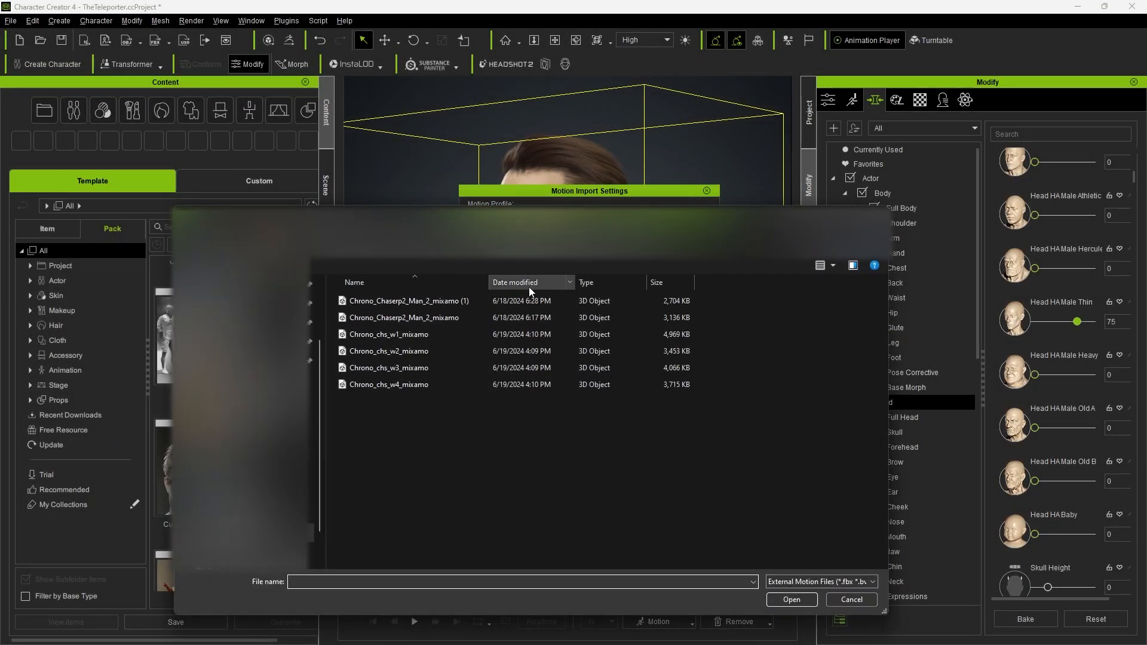
click(791, 600)
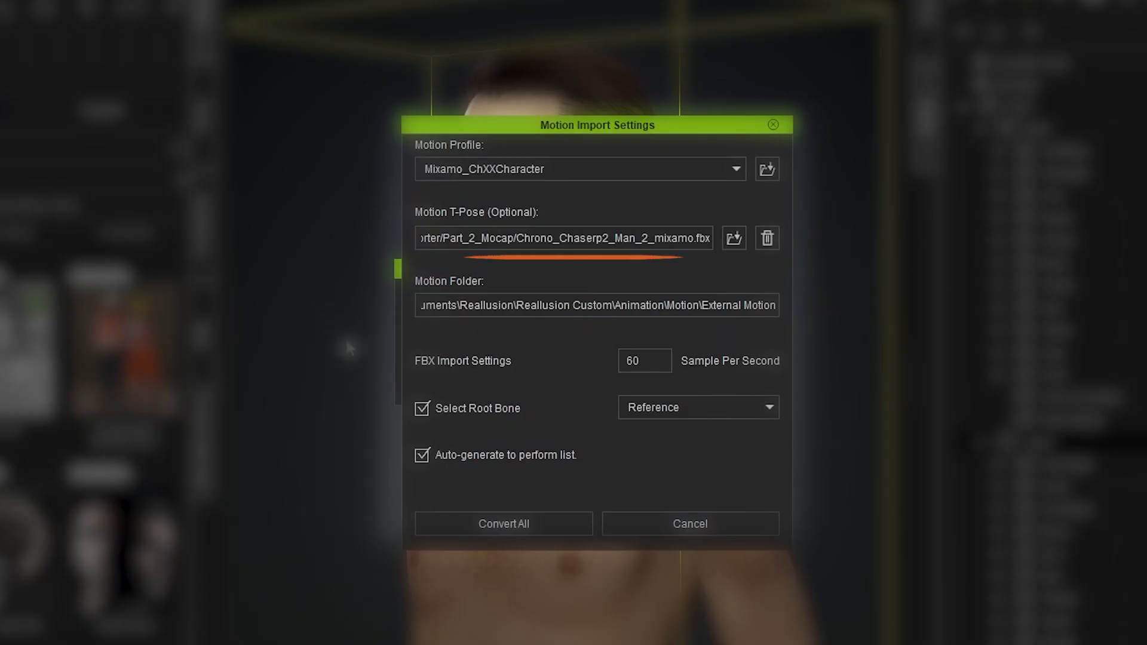
click(503, 524)
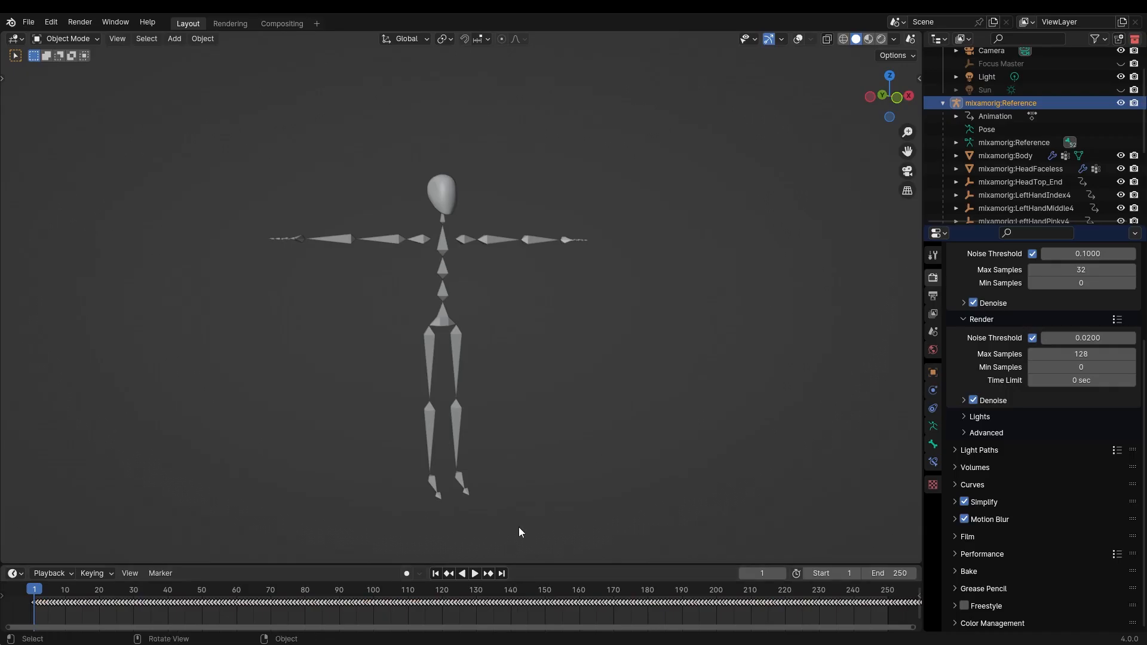
mouse_move(544, 457)
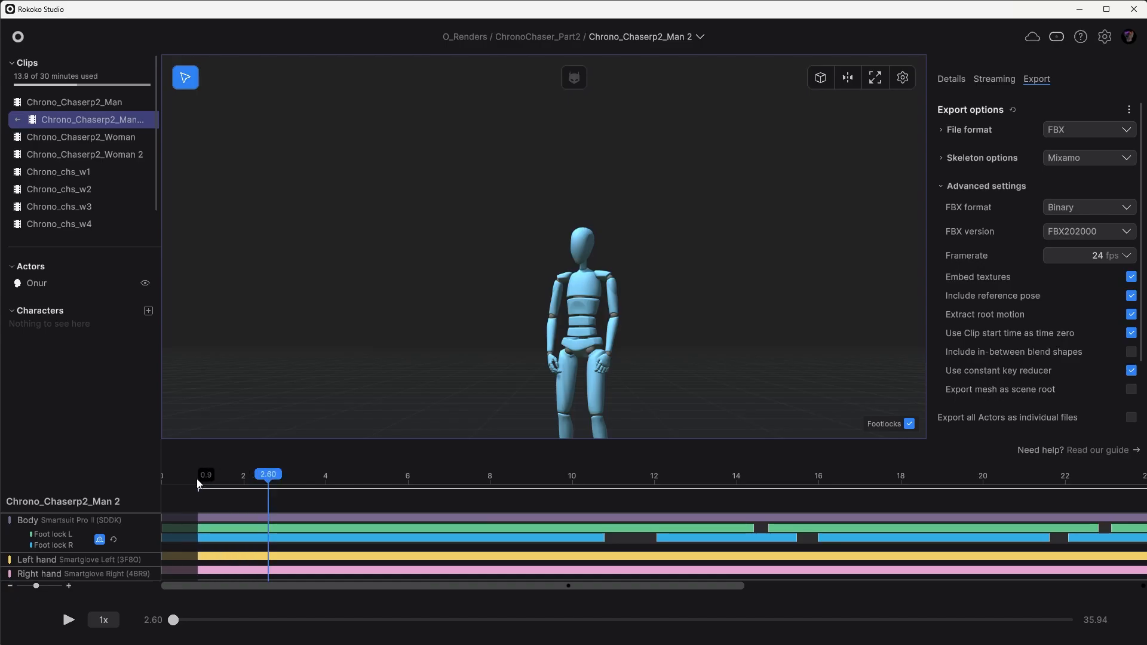
drag(206, 474, 277, 474)
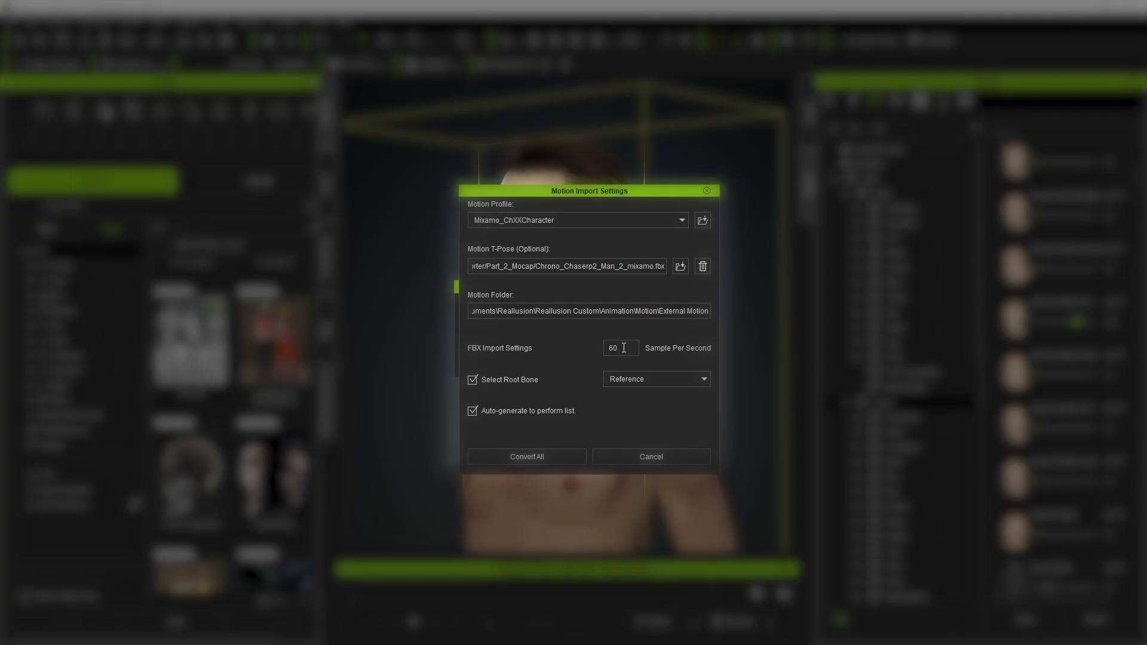
Convert and apply the Chrono_Chaserp2_Man_2_mixamo motion to the character
click(526, 457)
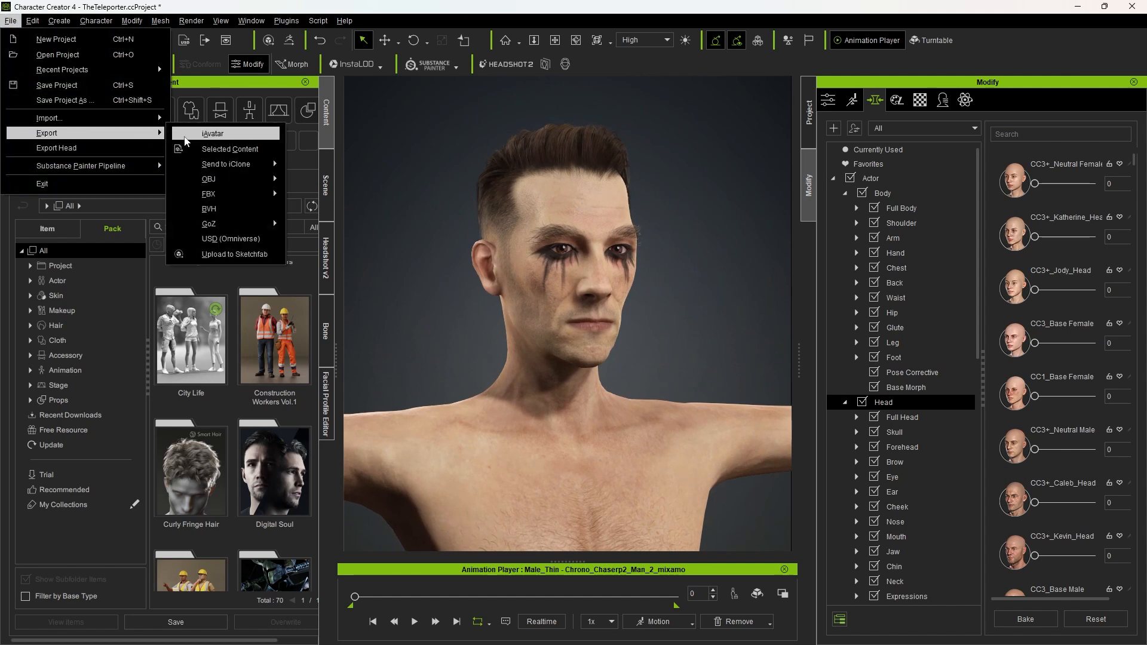
mouse_move(225, 164)
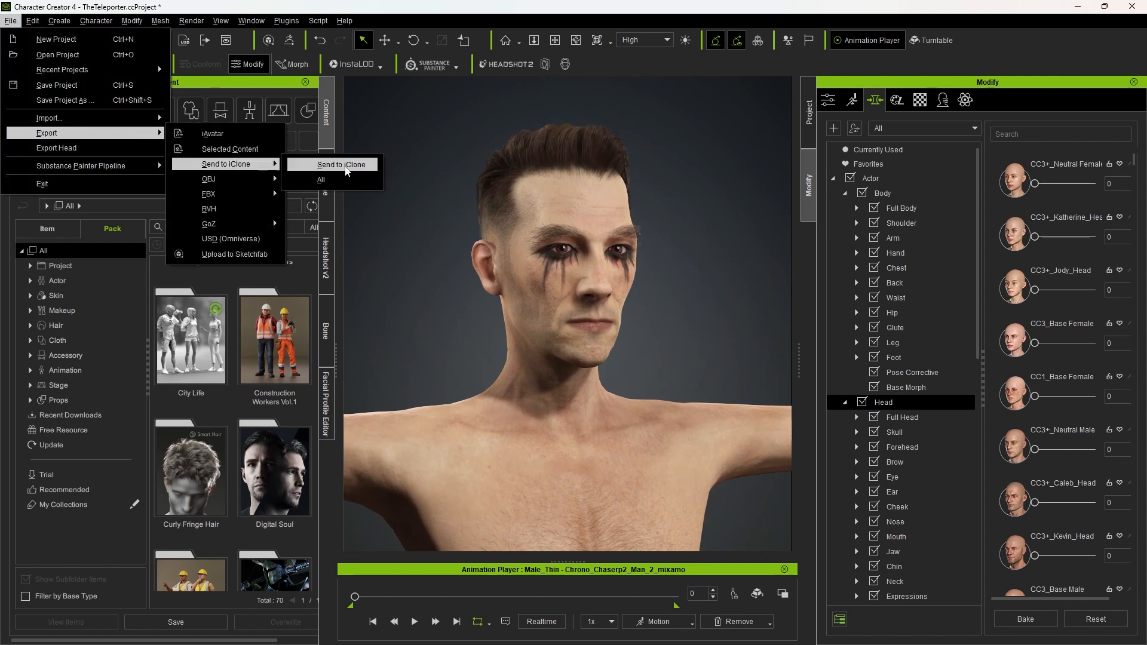
mouse_move(225, 194)
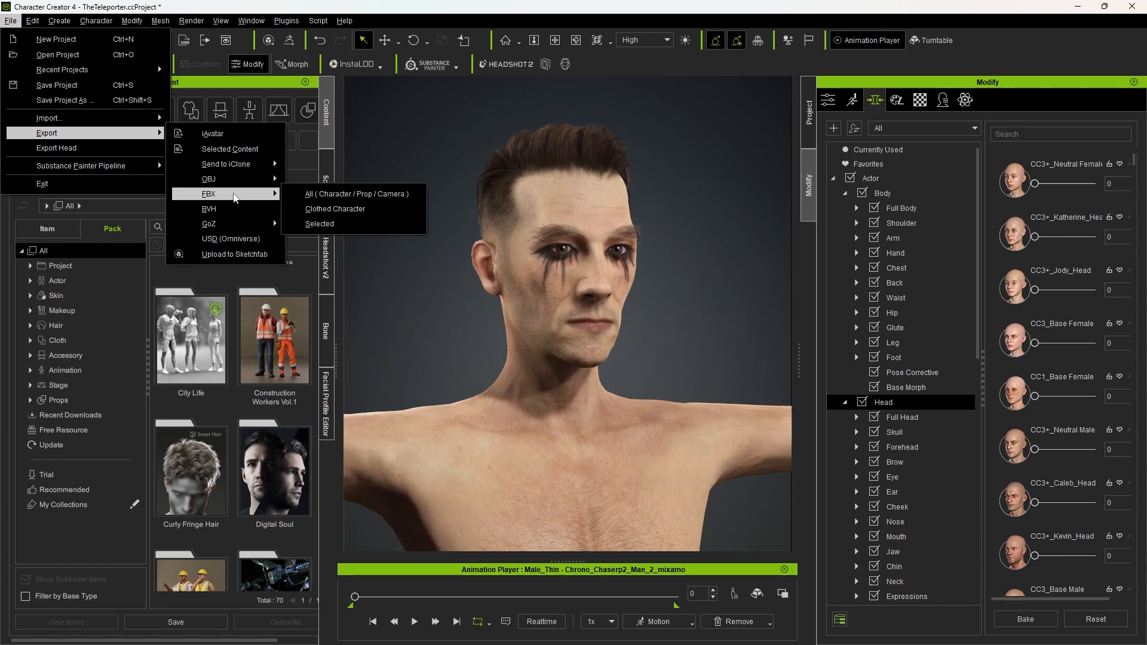
Export the clothed character FBX for Blender with 4096 Jpeg textures and the current animation
click(355, 193)
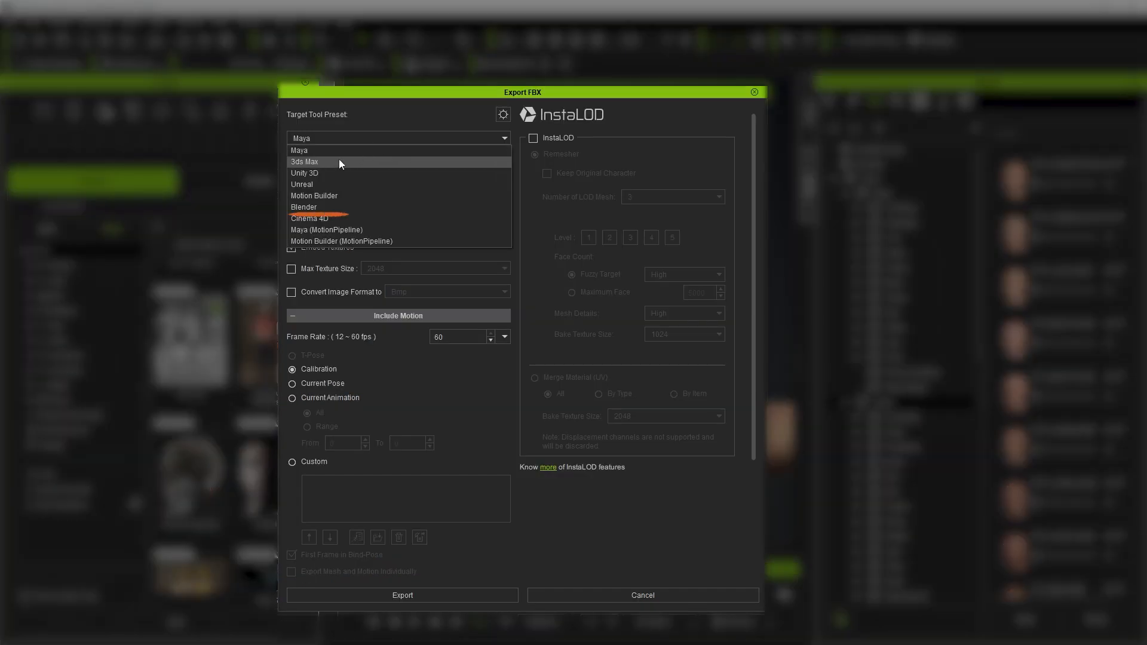
click(303, 207)
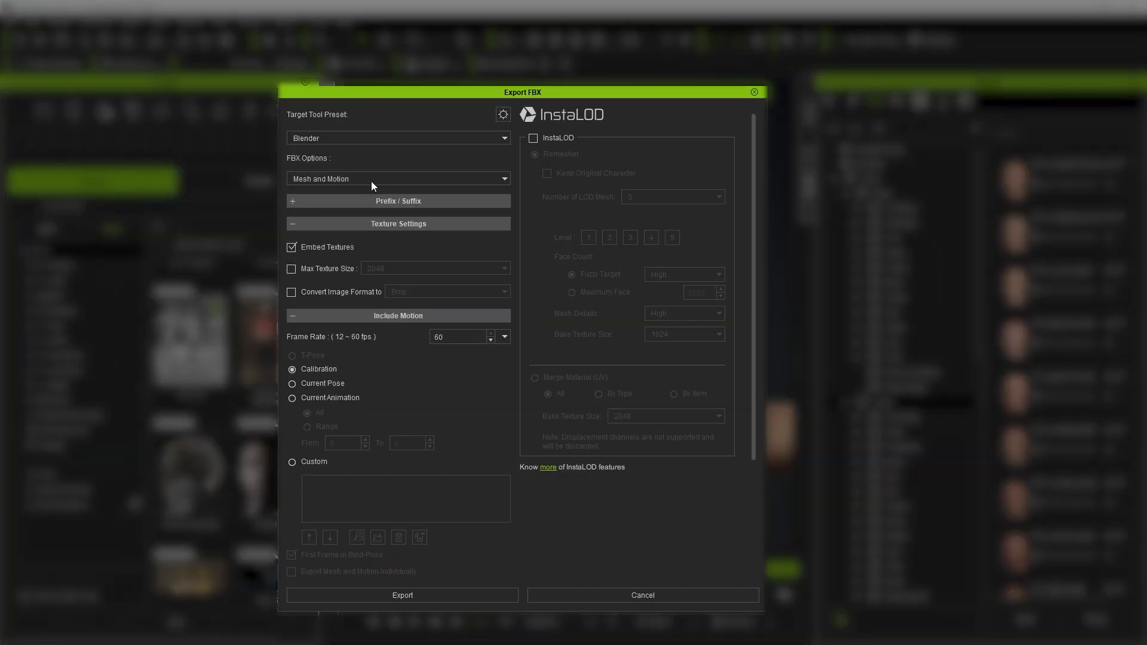
click(291, 269)
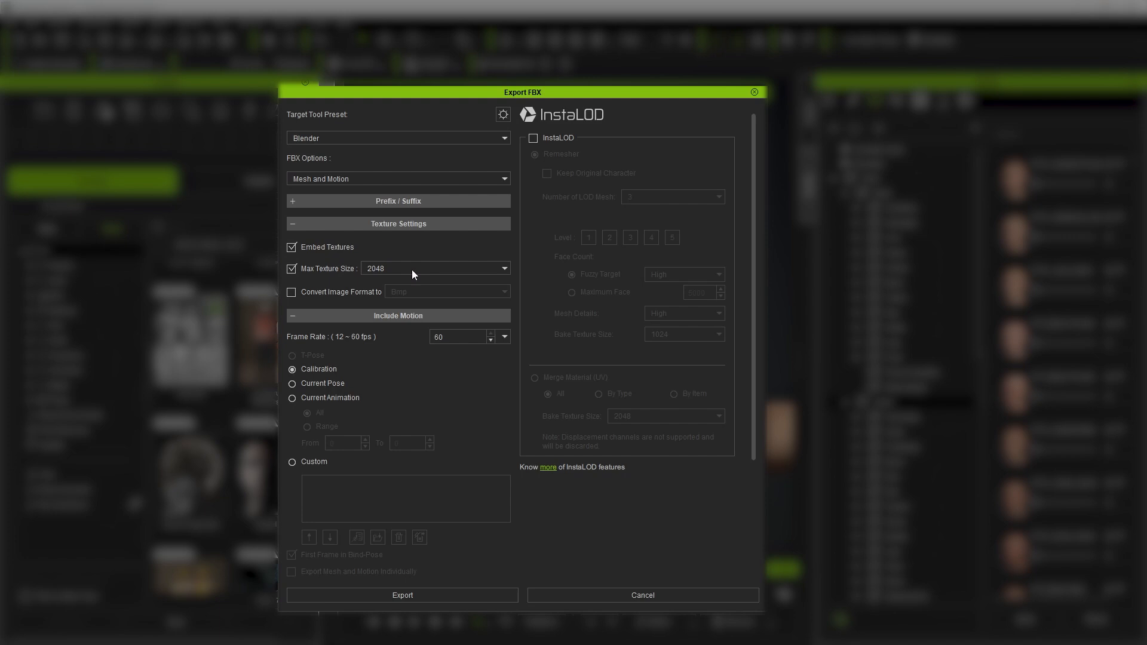
click(435, 267)
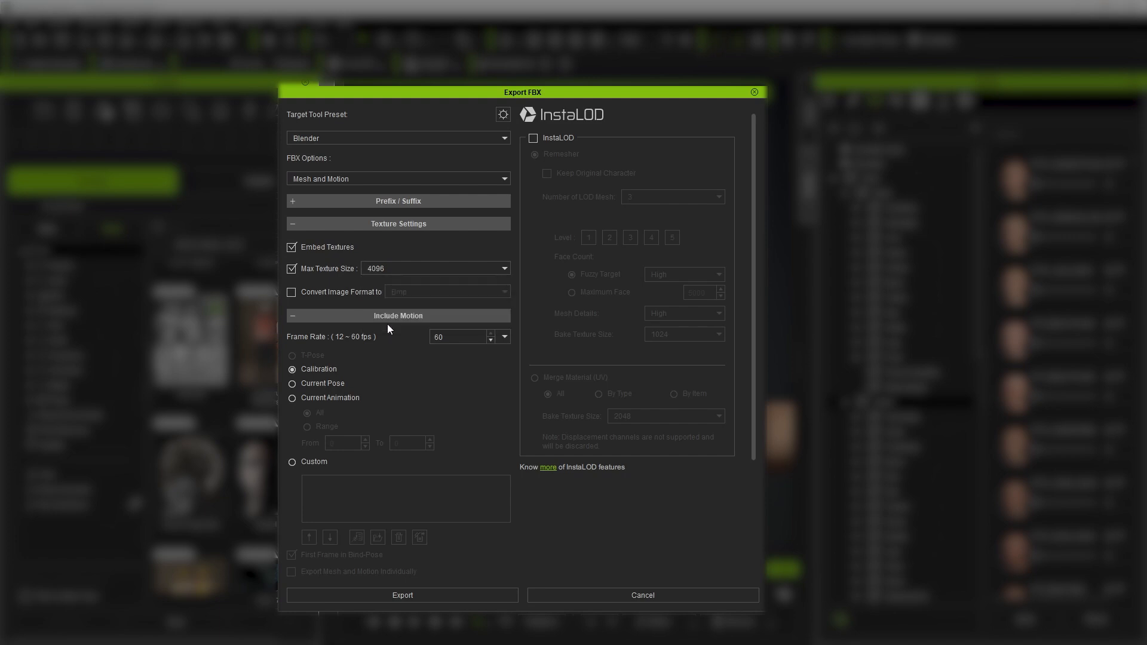
click(291, 292)
text(24)
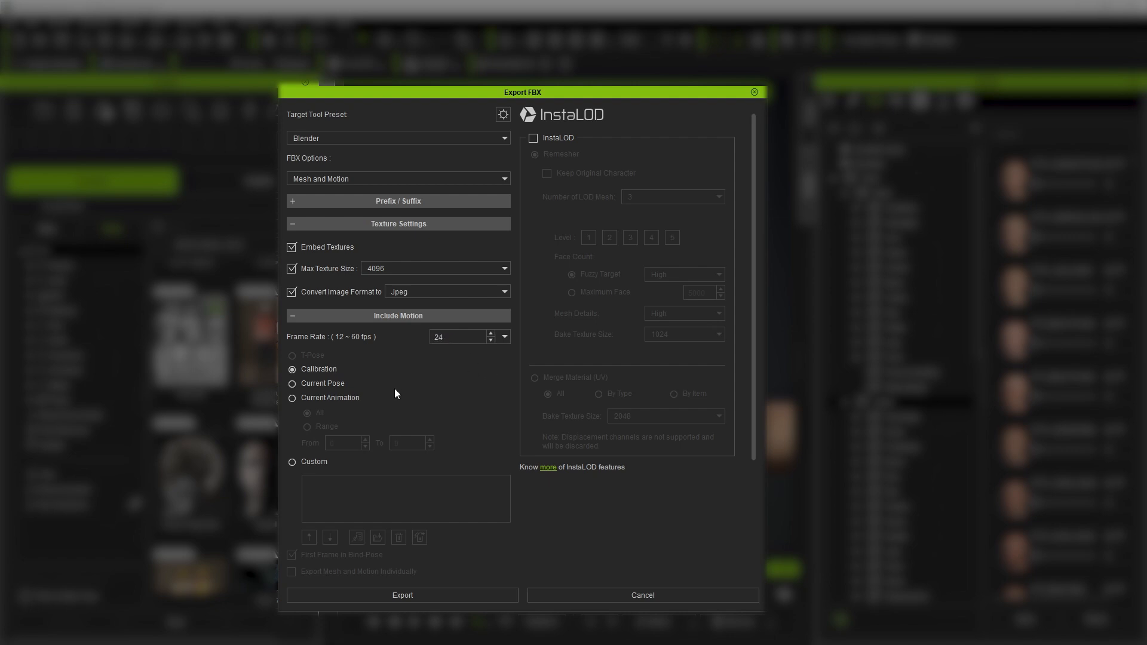
click(293, 397)
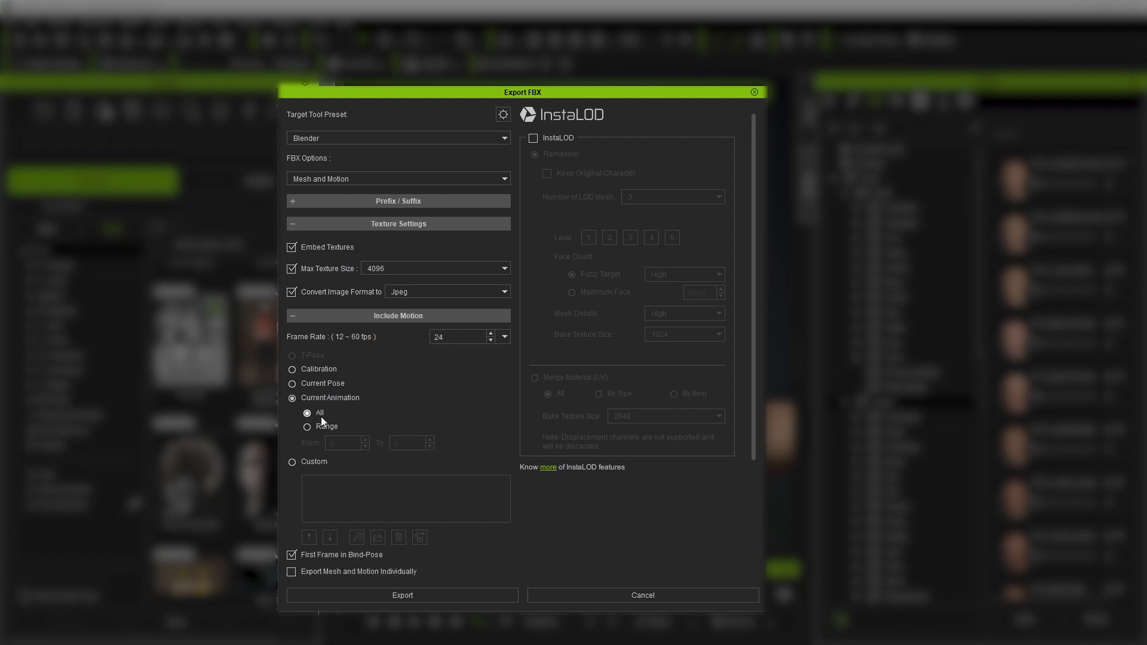
click(307, 426)
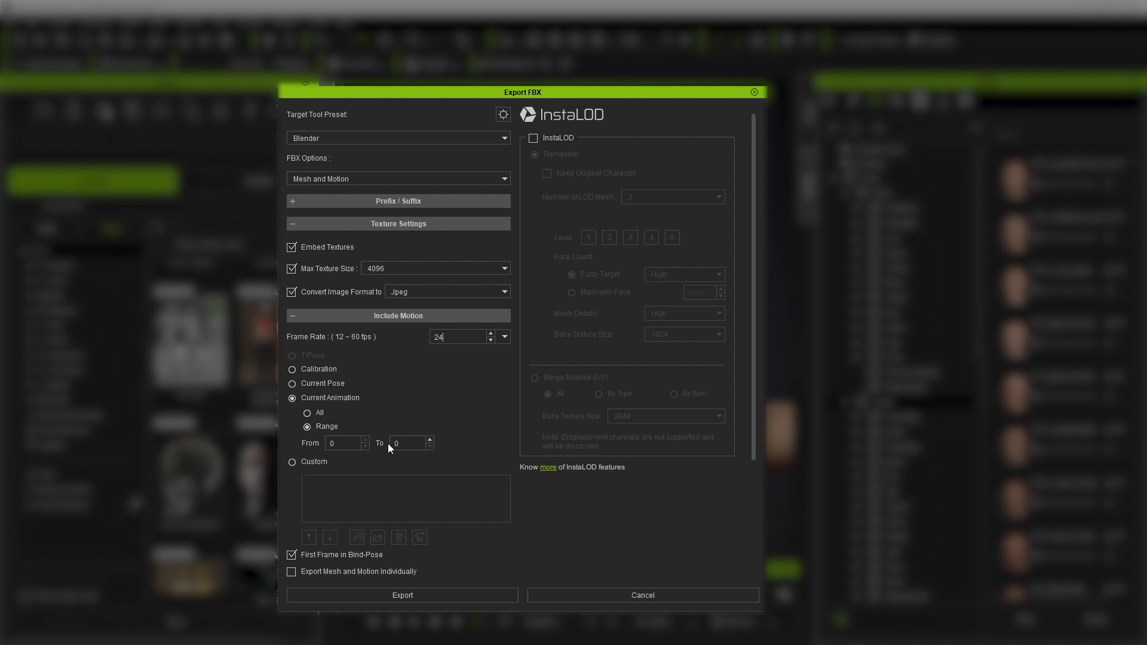
click(307, 411)
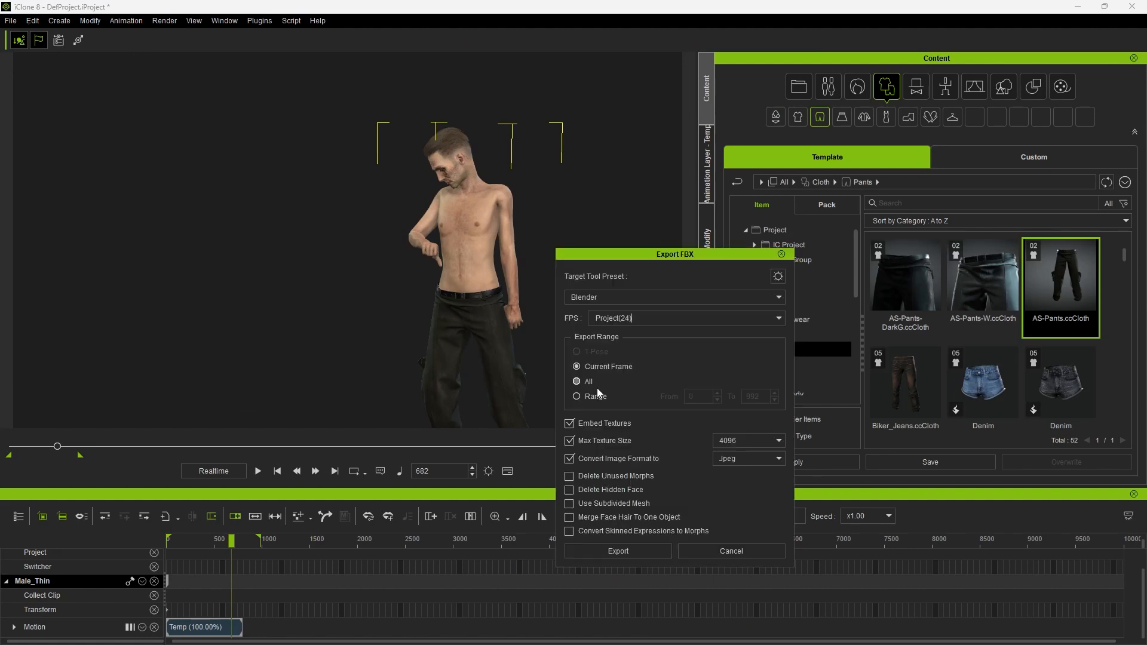
Set the FBX export range to the whole animation
click(577, 381)
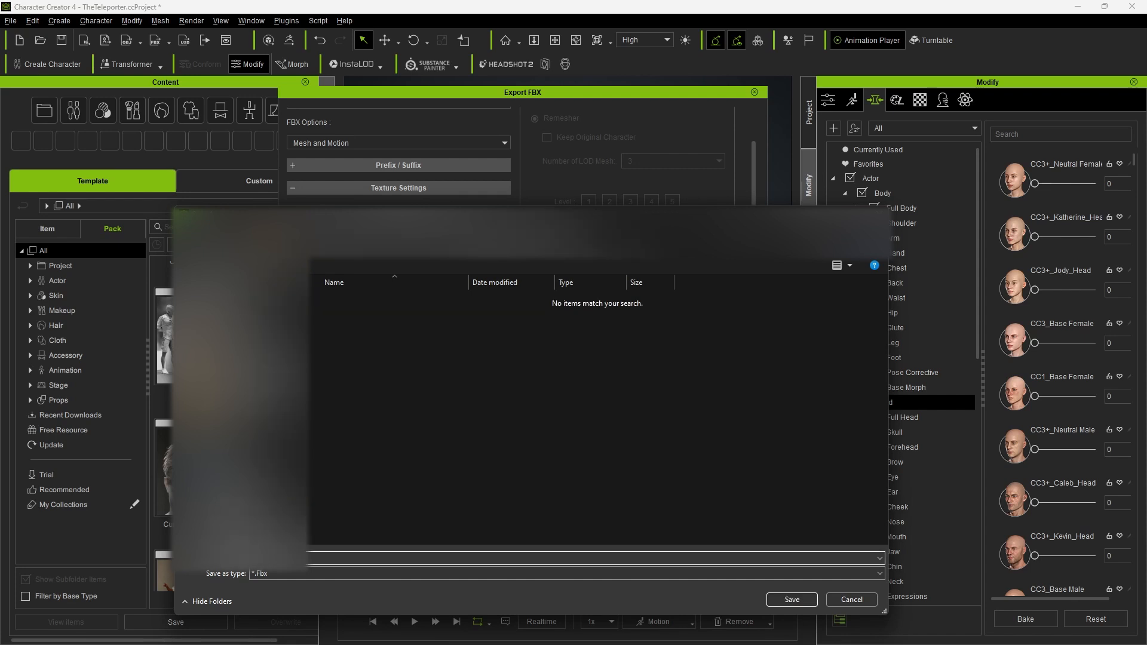
Browse the Blender Pipeline plugin's Export Character to Blender options, then close them
click(286, 20)
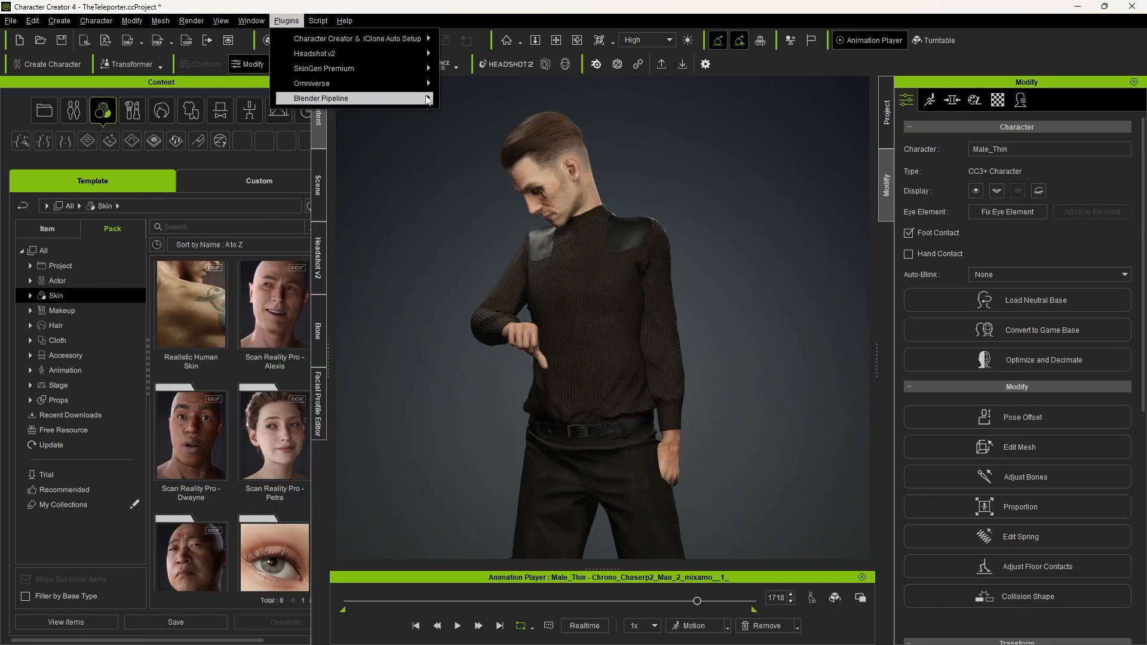
click(320, 98)
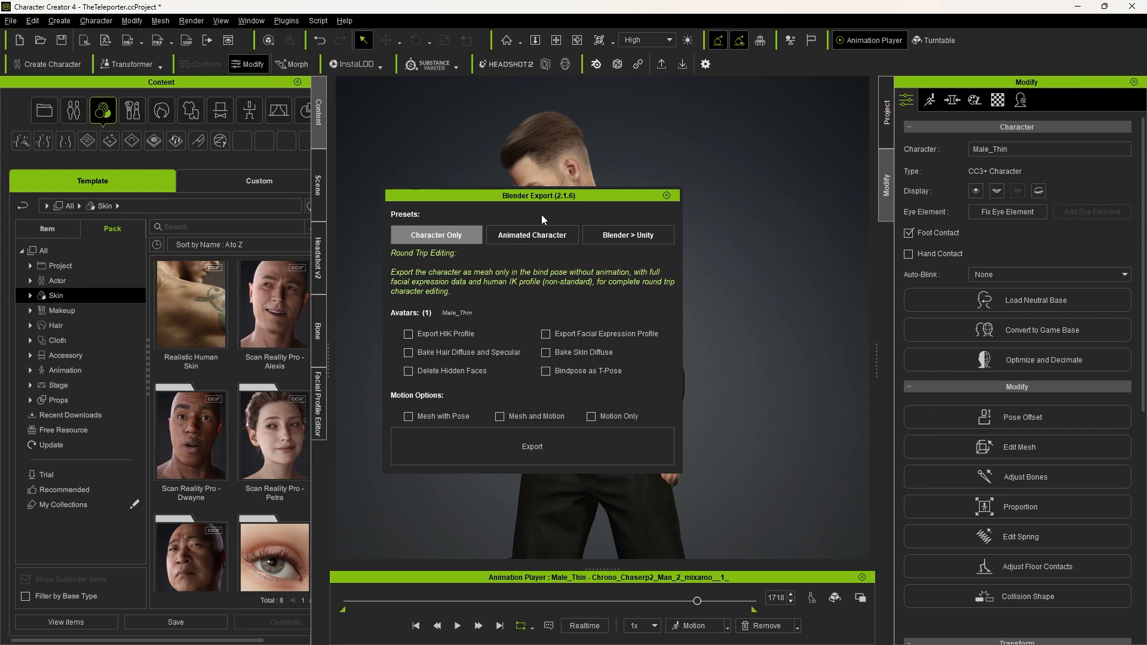
click(532, 235)
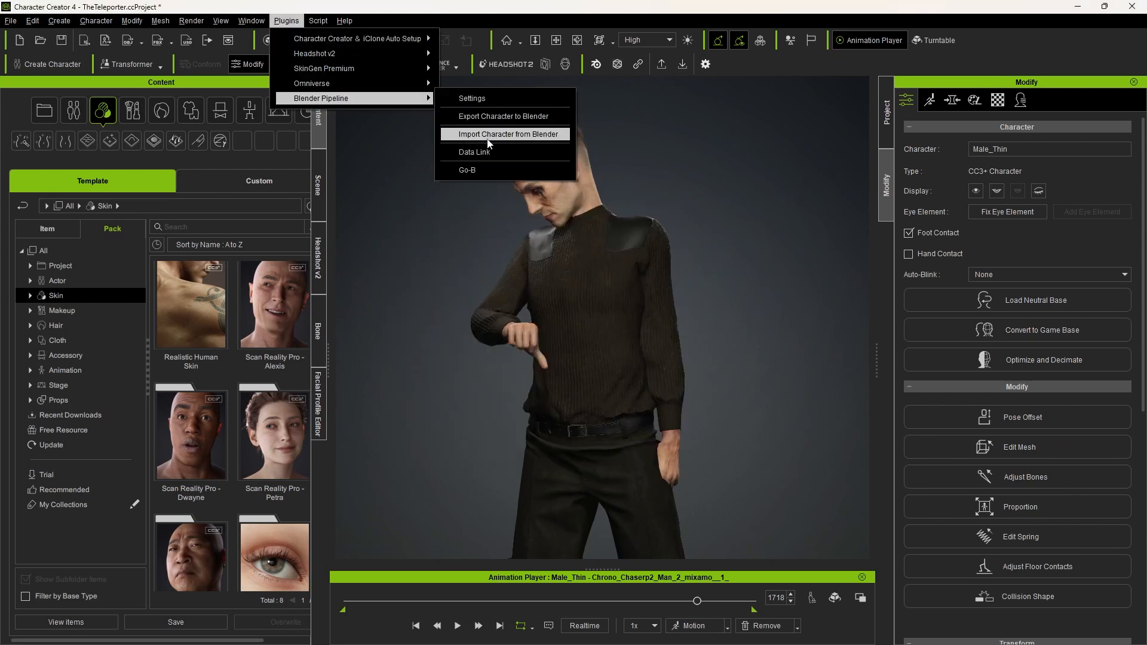
click(503, 134)
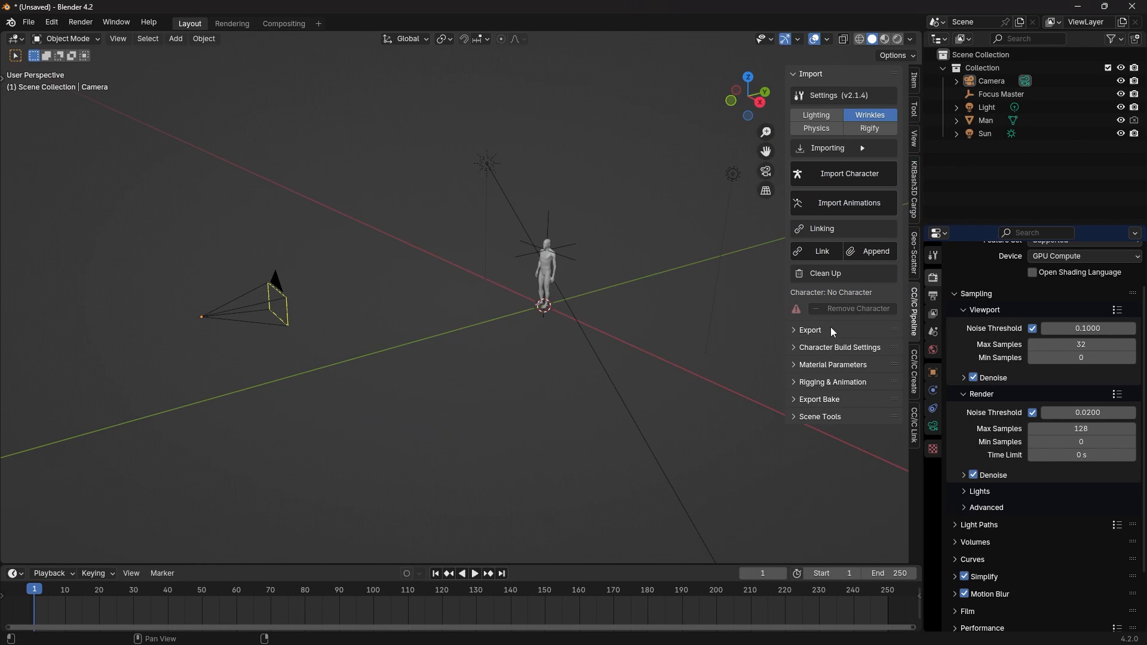
Show Blender's sidebar and start the CC/iC Pipeline character import
key(n)
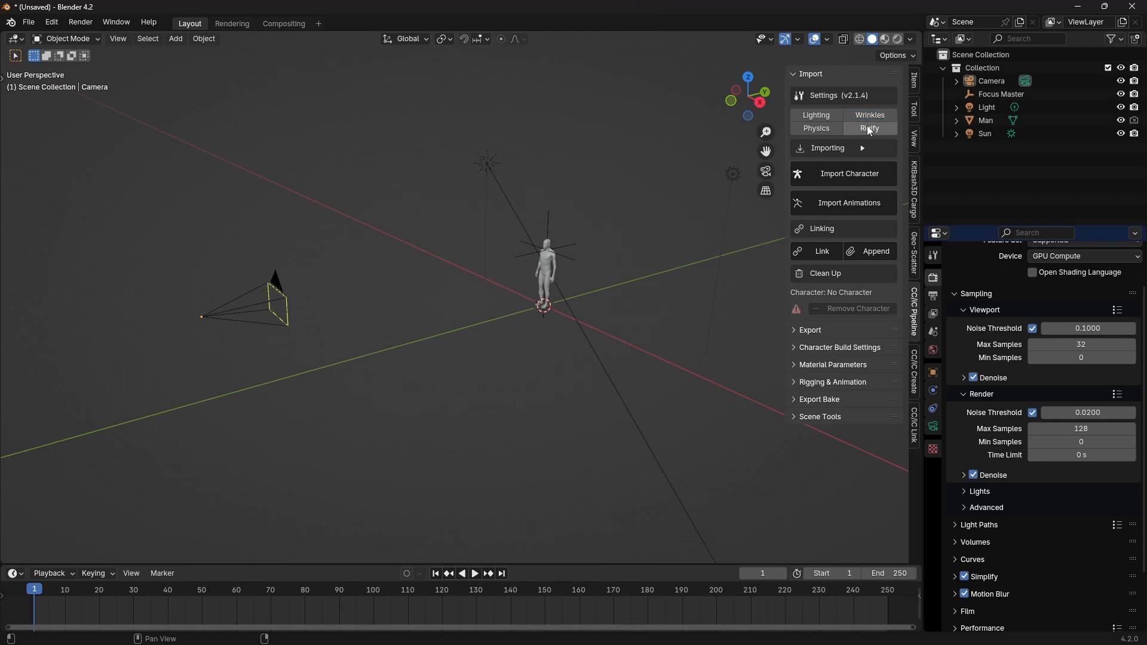
click(848, 202)
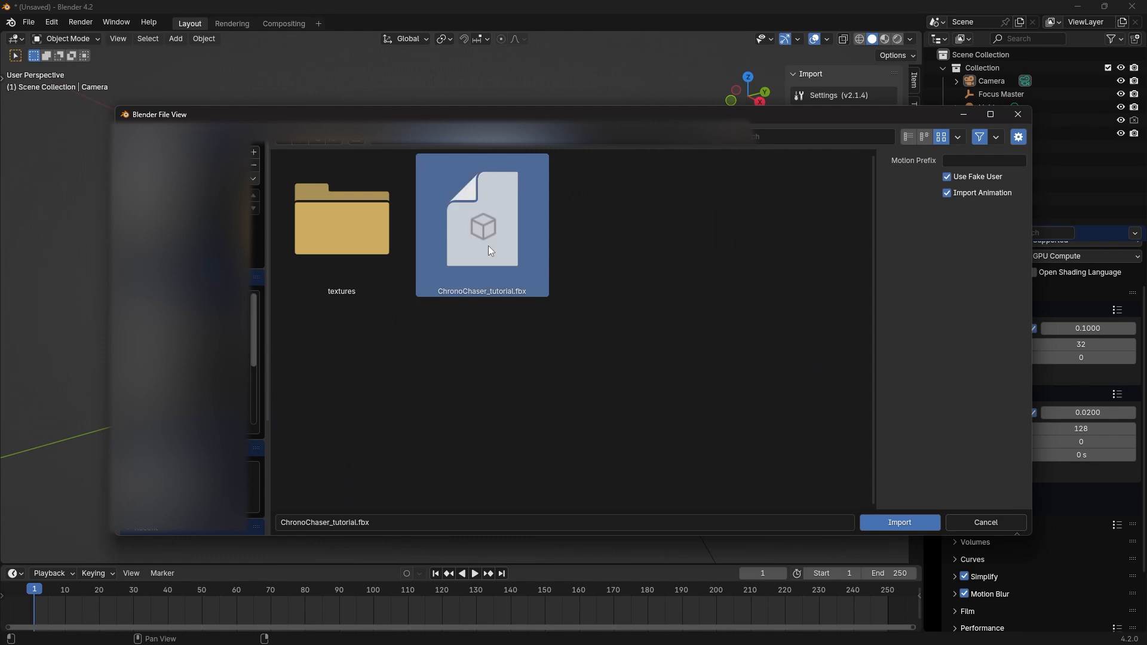
Import ChronoChaser_tutorial.fbx into the Blender scene
click(899, 522)
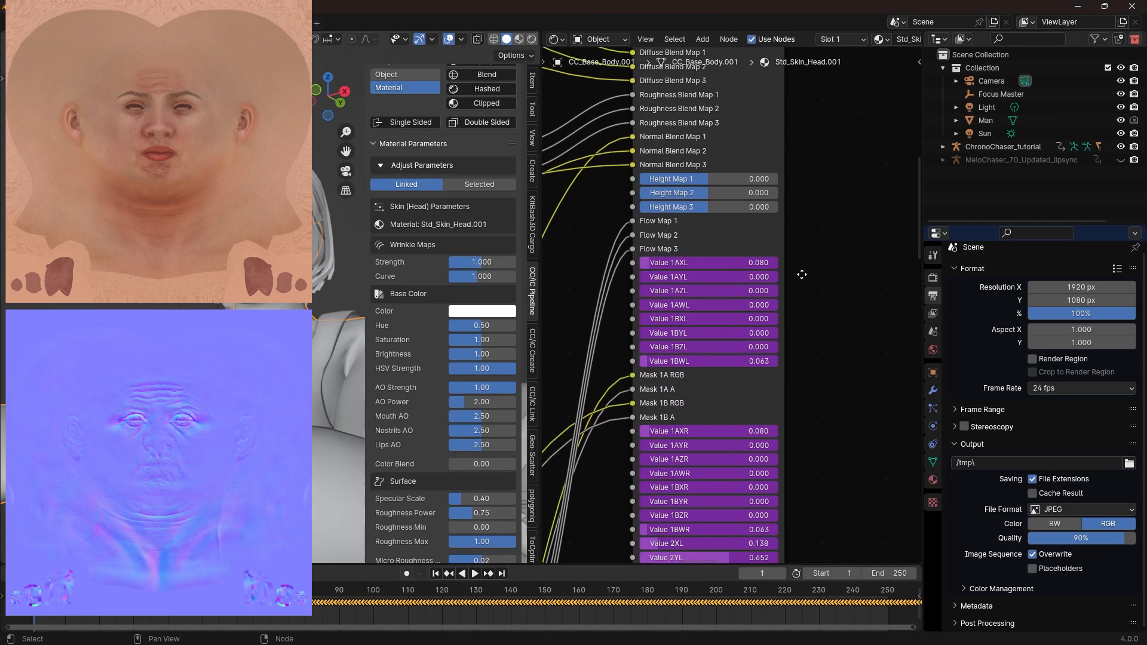
Scroll the pipeline panel and adjust the wrinkle map Strength slider
scroll(down, 3)
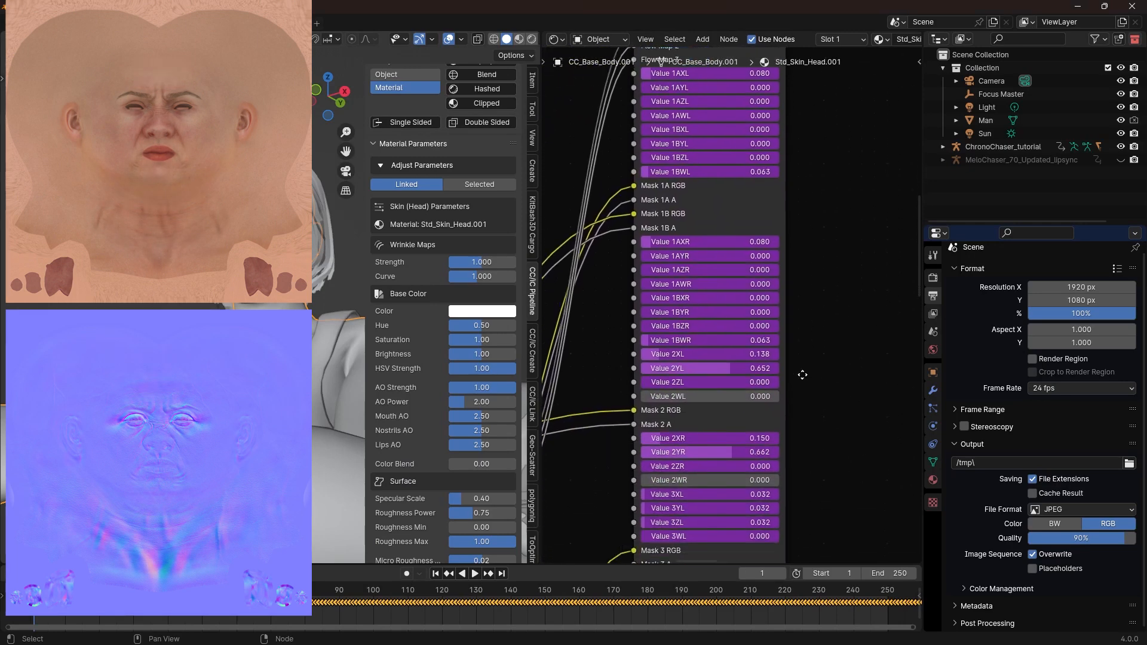
scroll(down, 3)
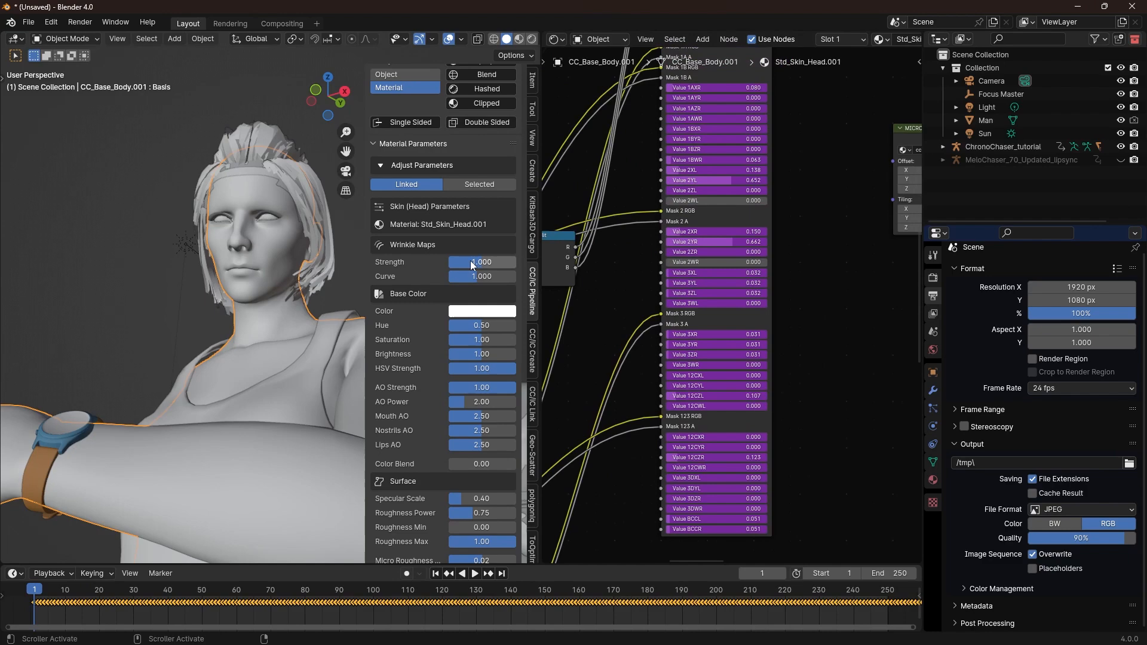
drag(469, 276, 508, 276)
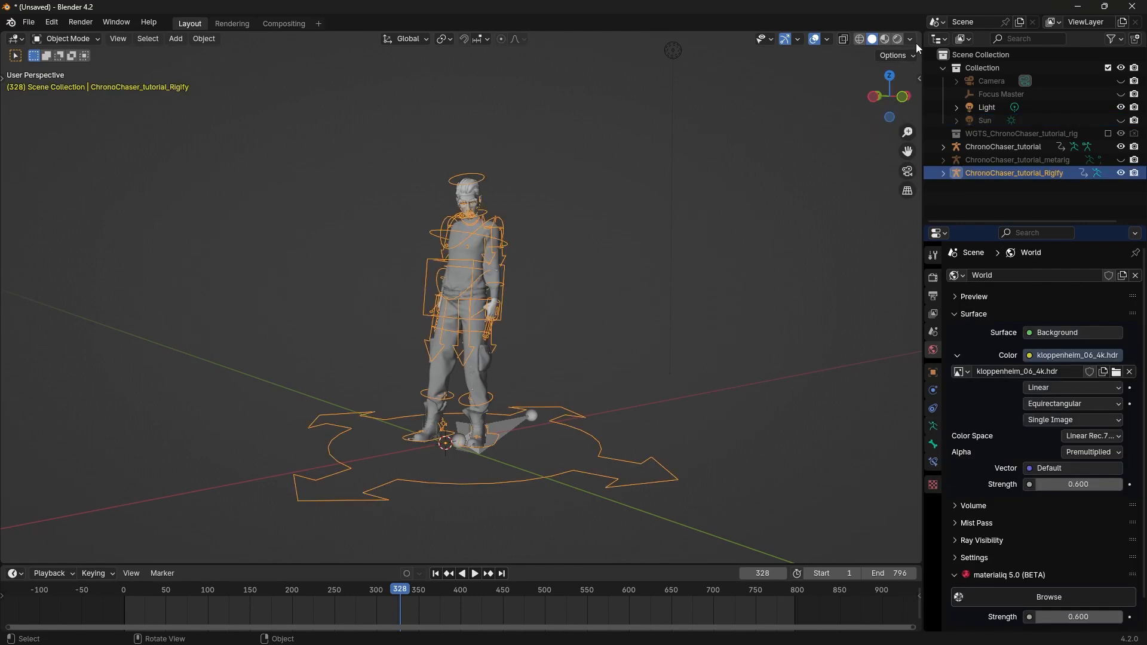
Enter Pose Mode, select all rig bones, and clear the Graph Editor channel filter
click(590, 39)
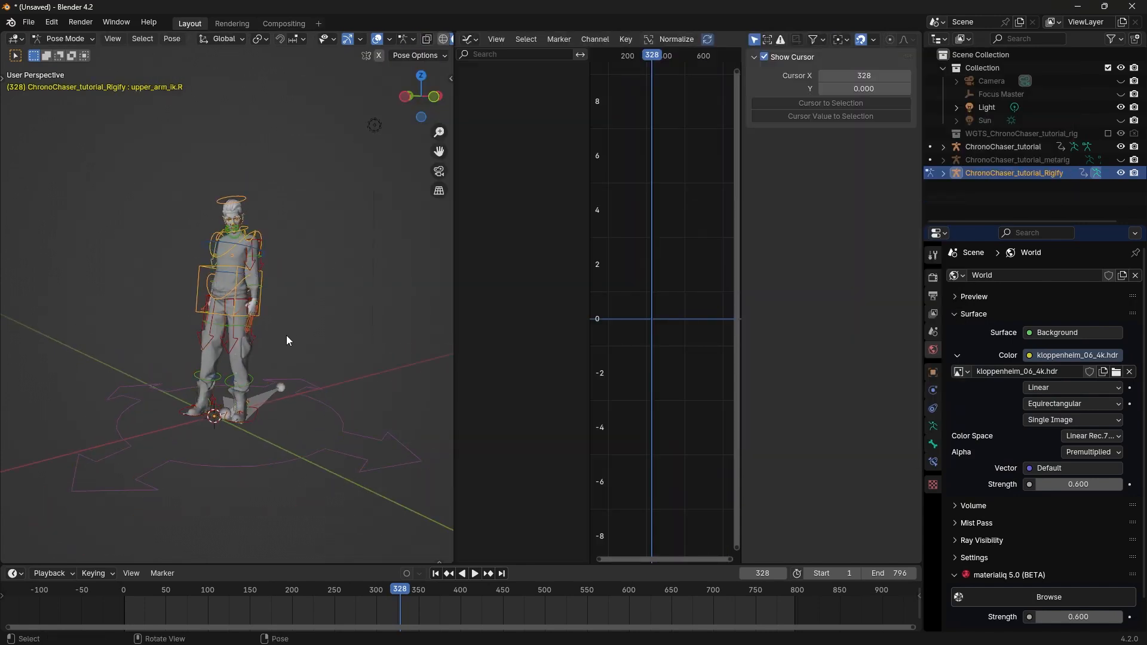
key(a)
text(scale)
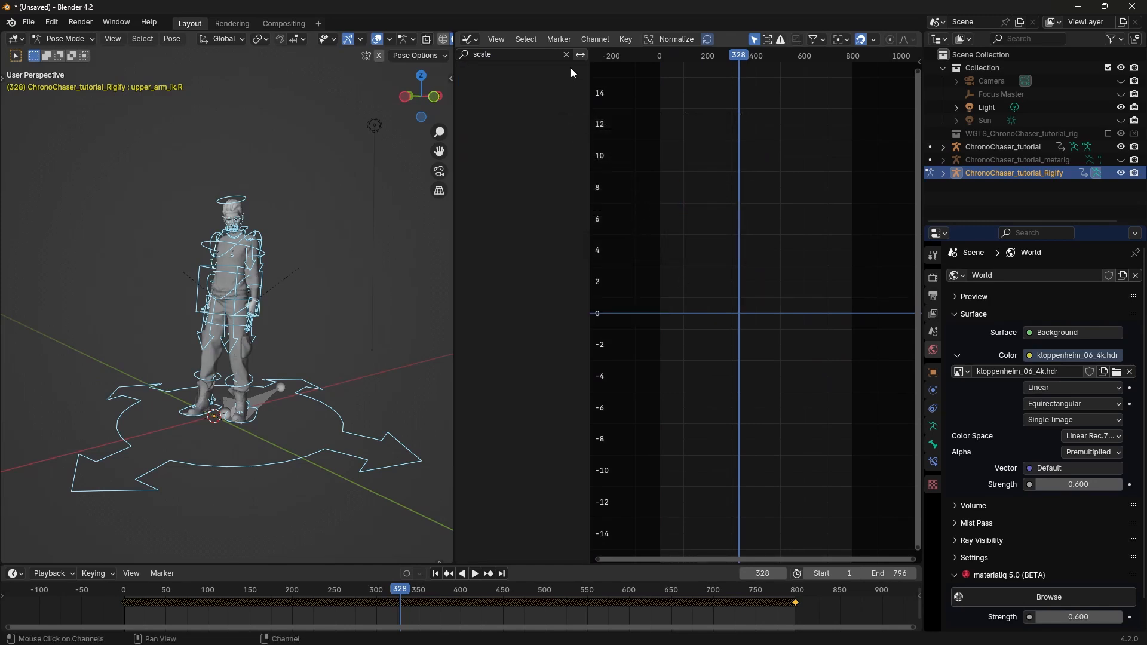
click(566, 55)
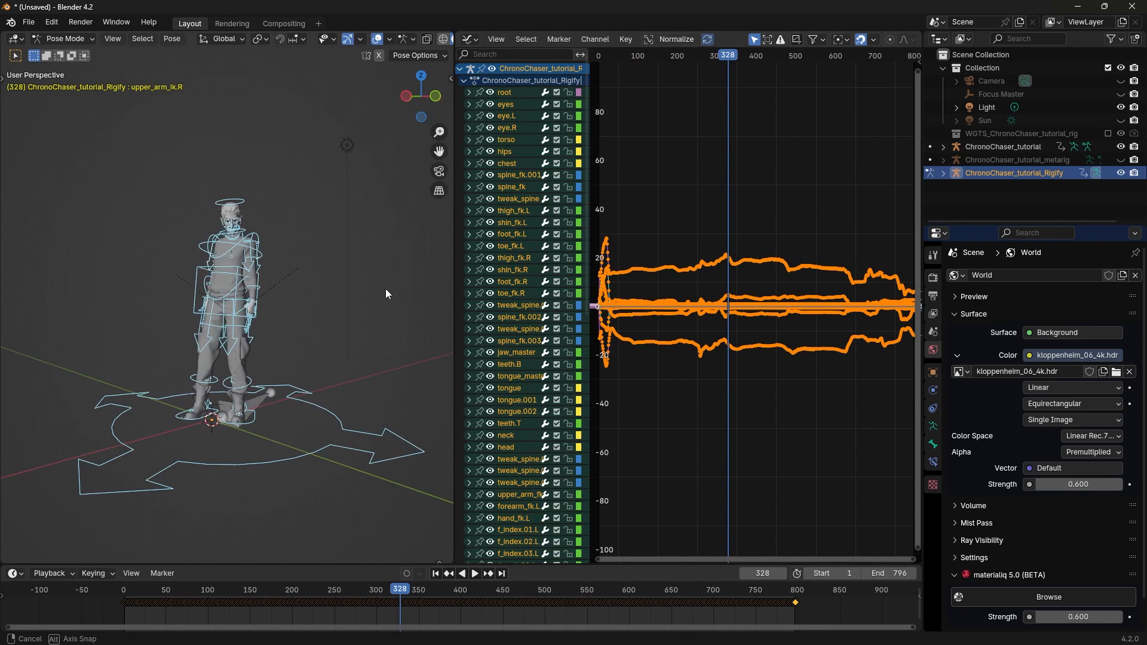
click(469, 39)
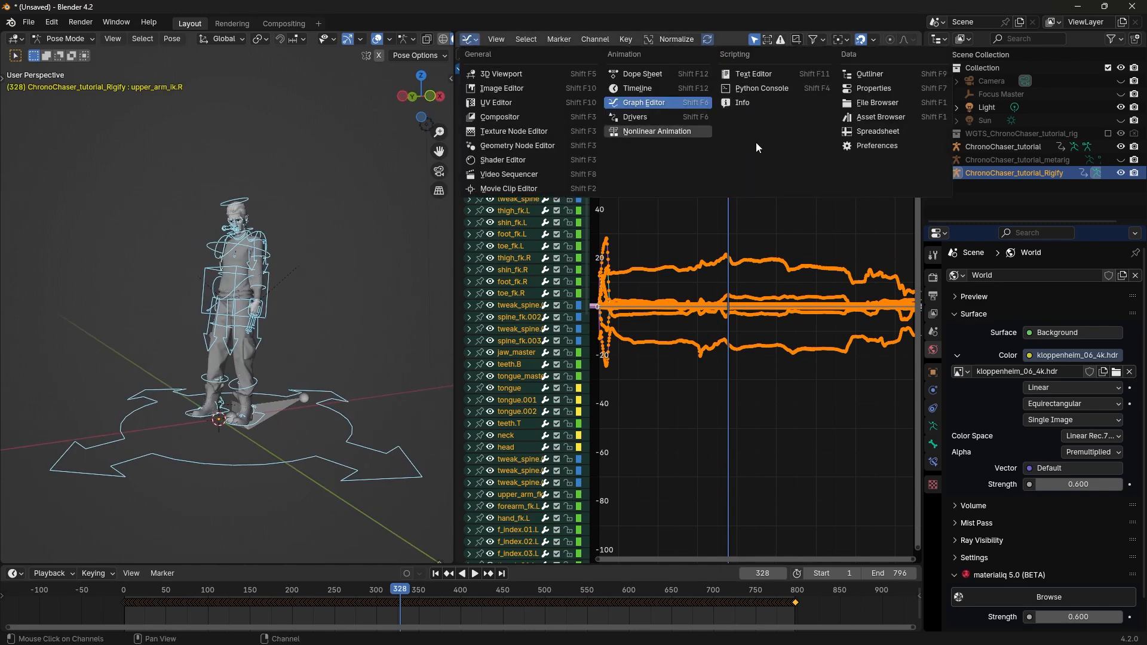
Push the rig's mocap action into an NLA strip and toggle tweak mode on it
click(656, 131)
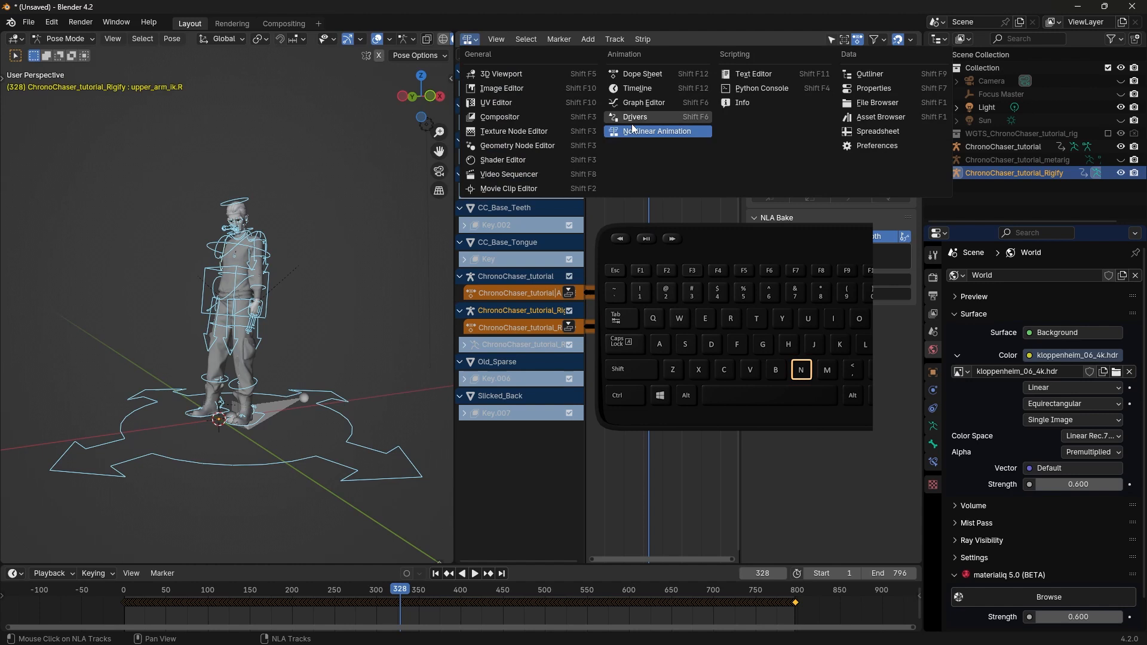
click(658, 131)
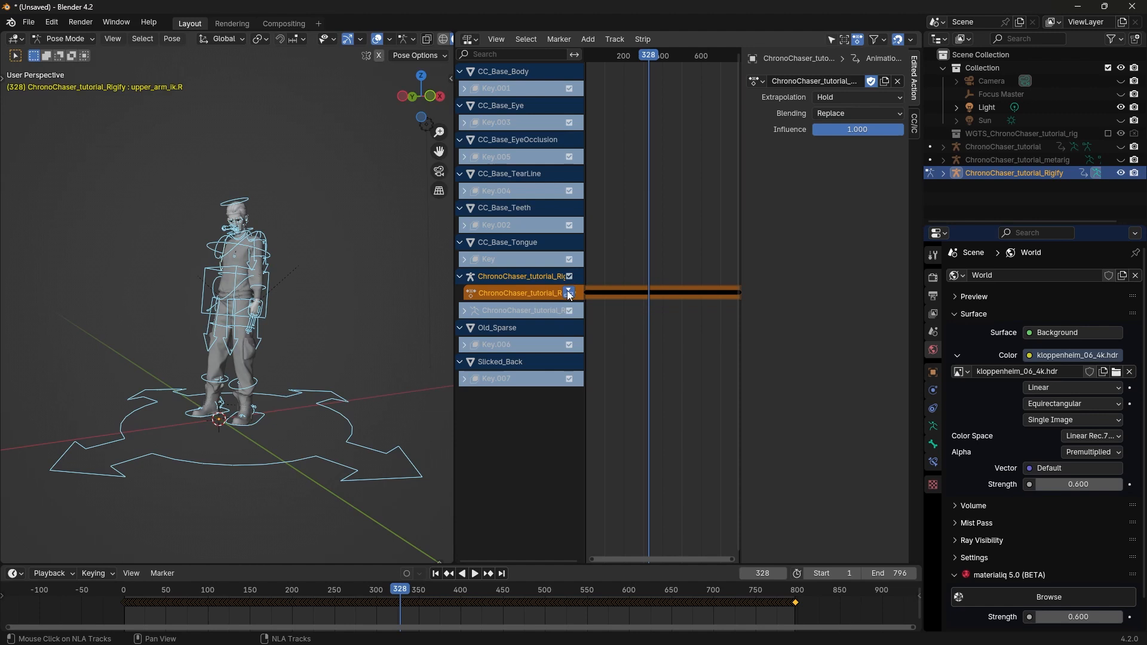
click(658, 293)
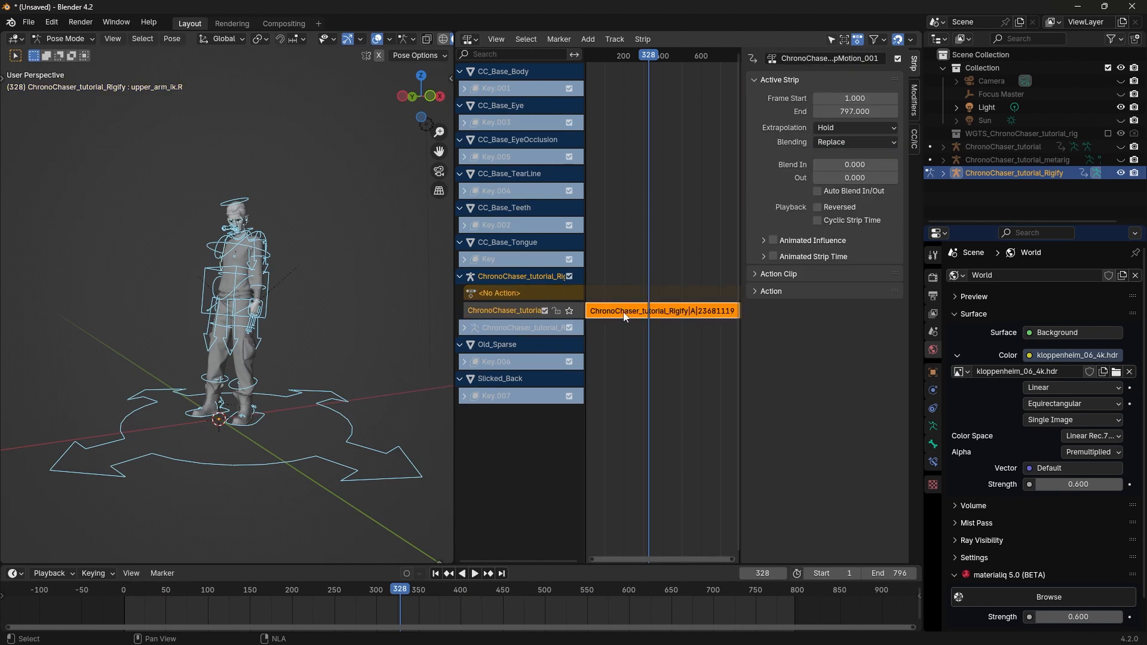
click(626, 317)
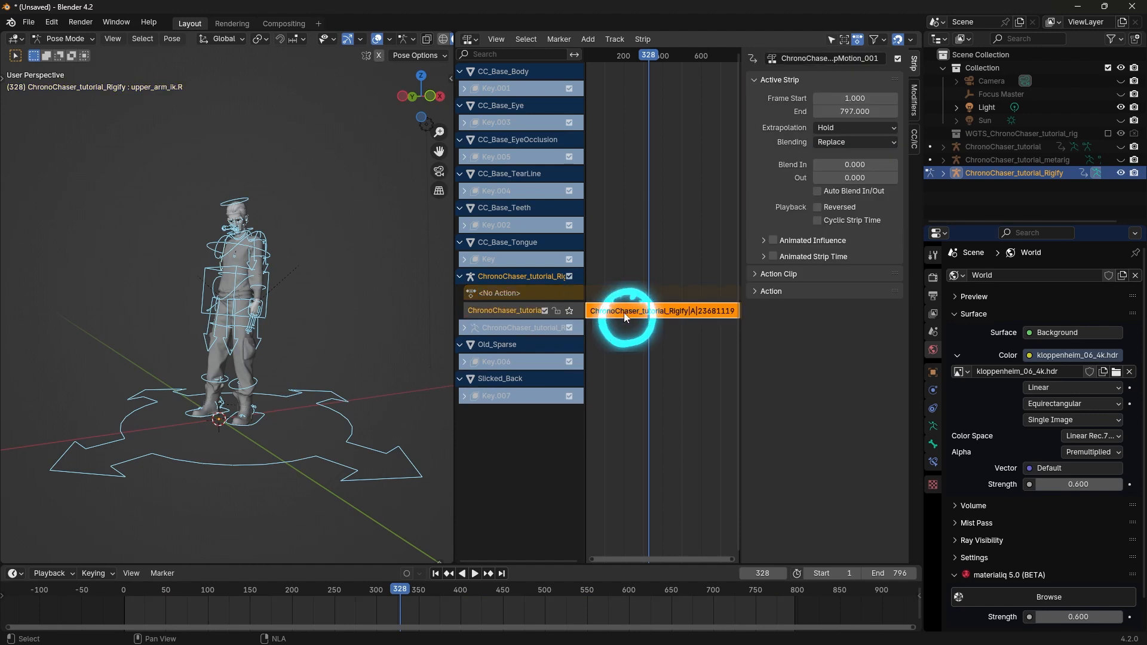
key(Tab)
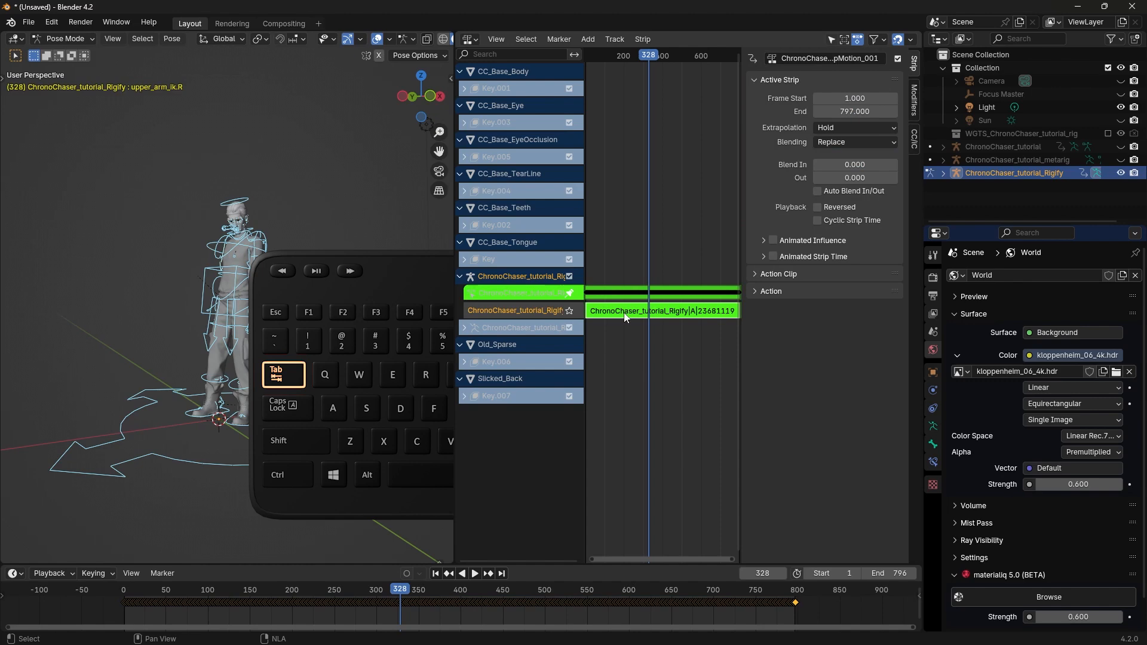
click(661, 310)
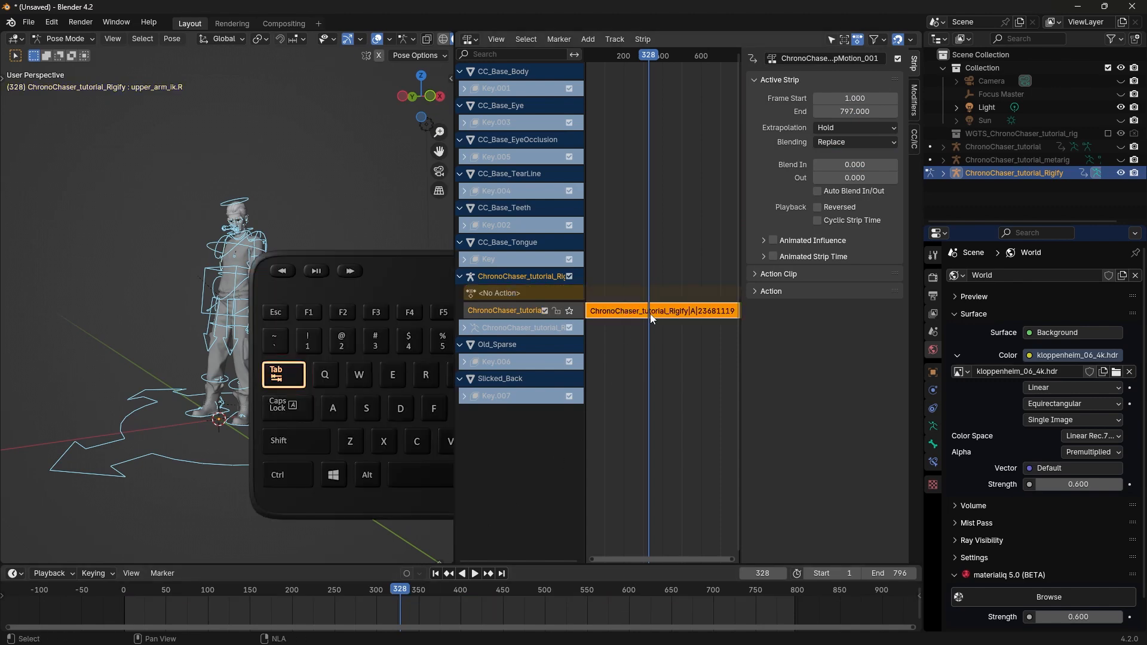
click(505, 293)
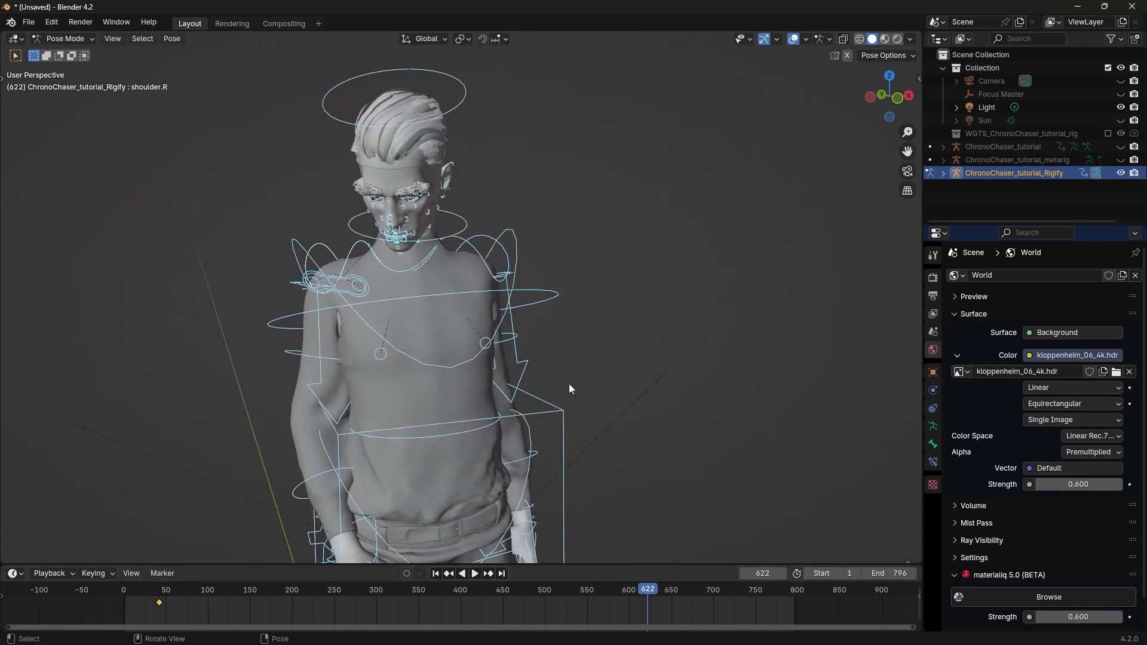
Keyframe the rig's pose at frame 622 and again at frame 681
click(474, 574)
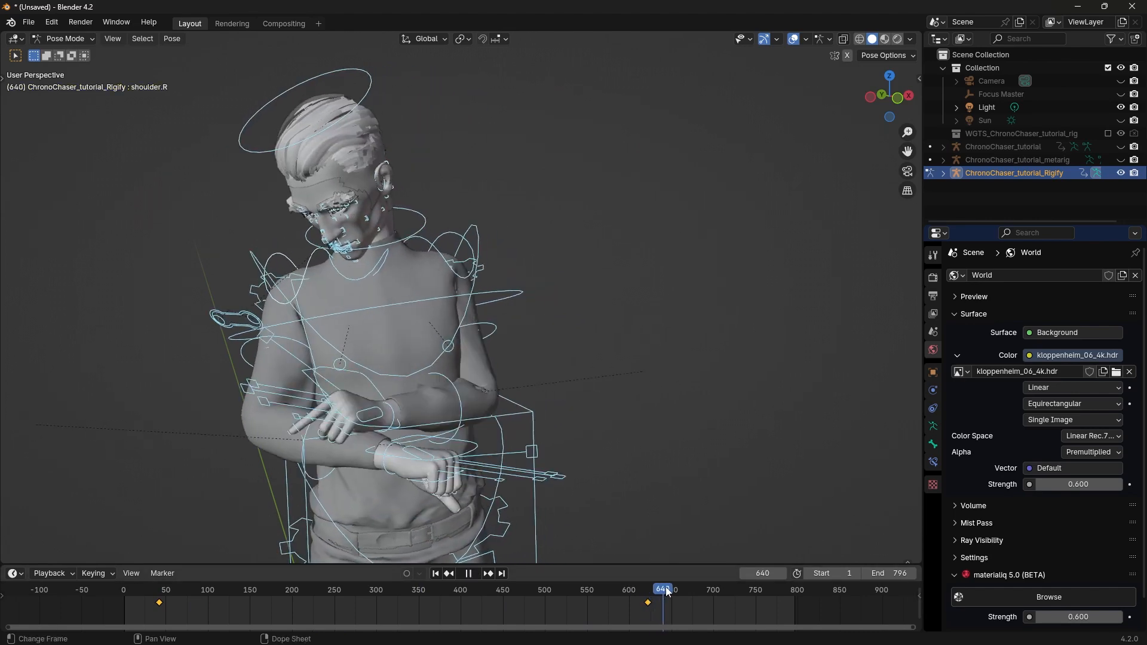
drag(662, 589, 697, 589)
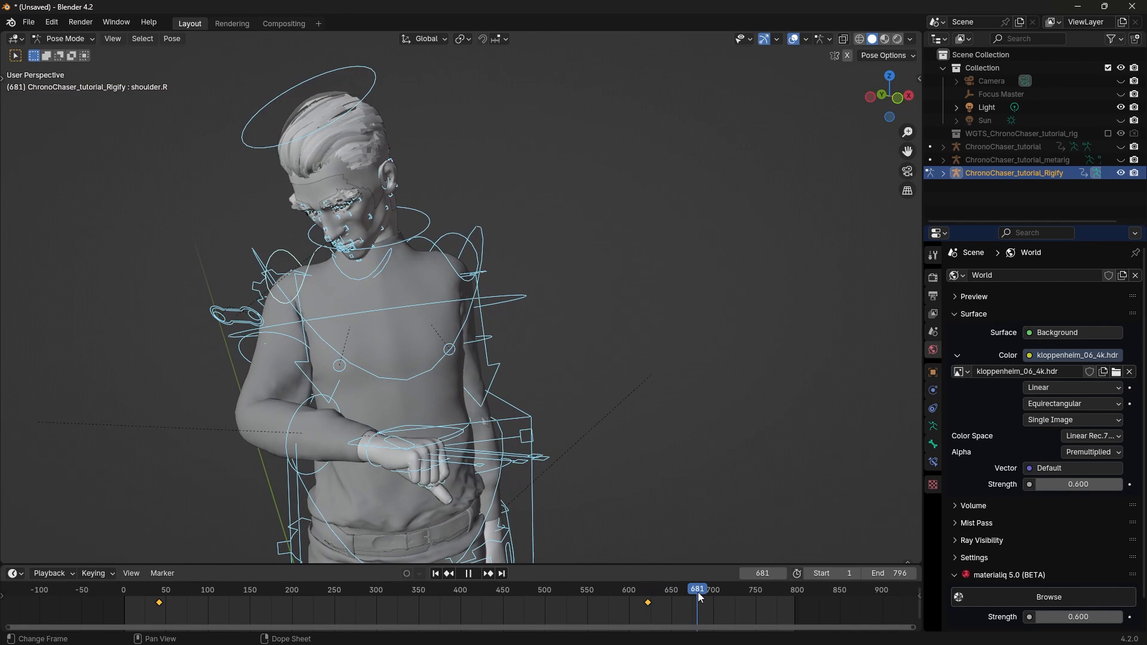
click(474, 577)
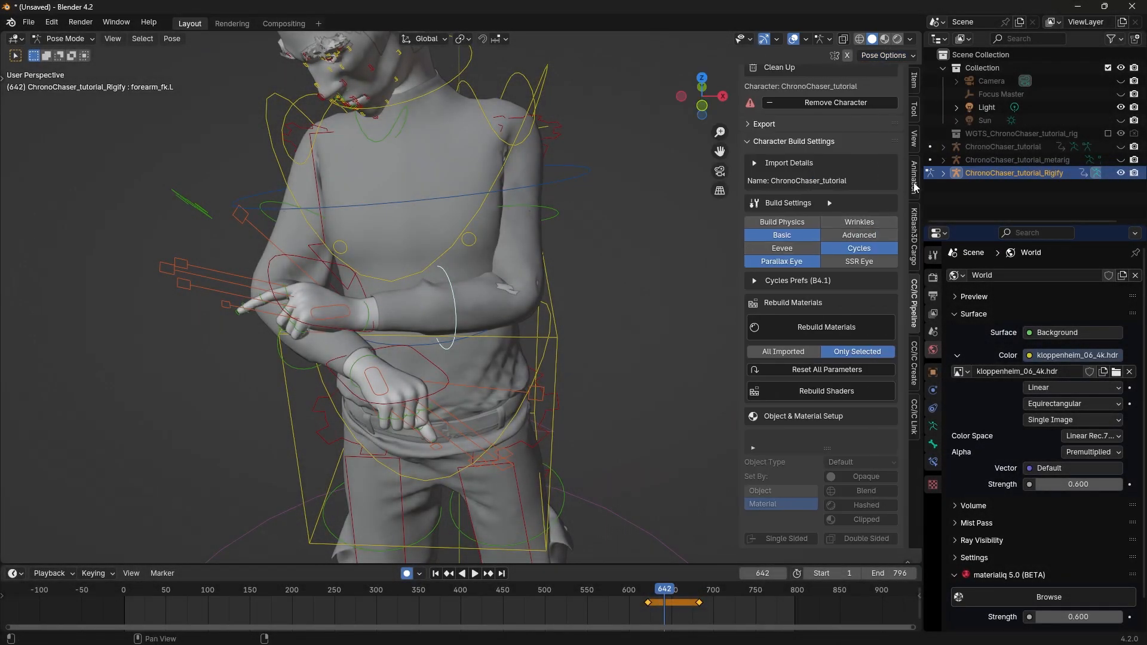
Show Rig Main Properties in the Item sidebar and scrub to frame 670
click(912, 80)
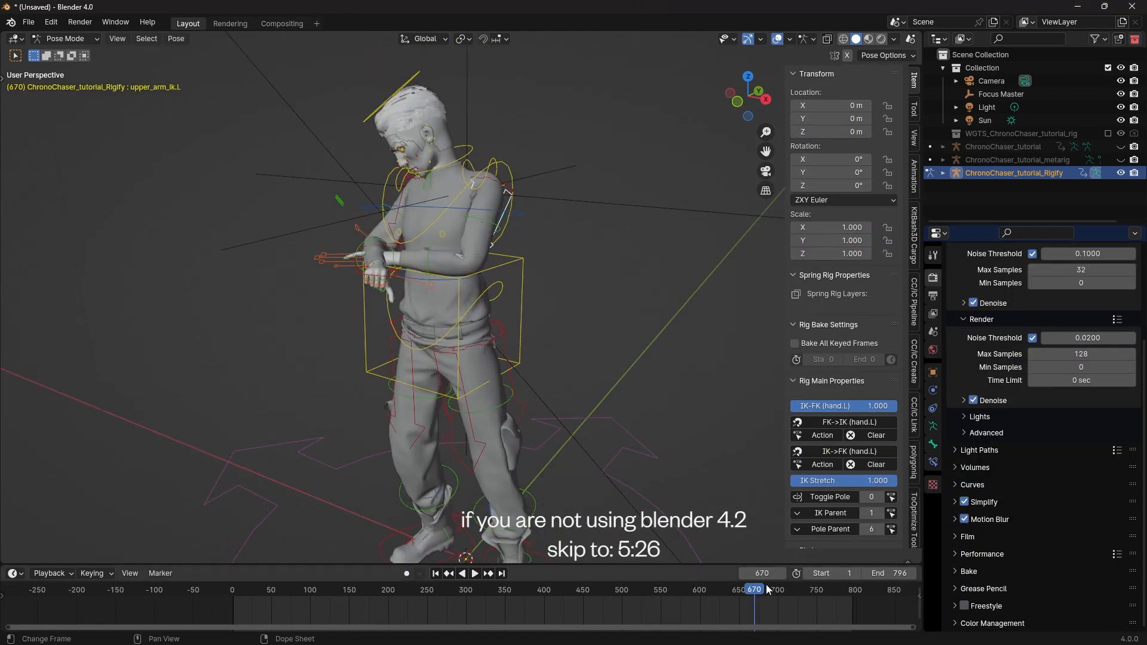
click(474, 574)
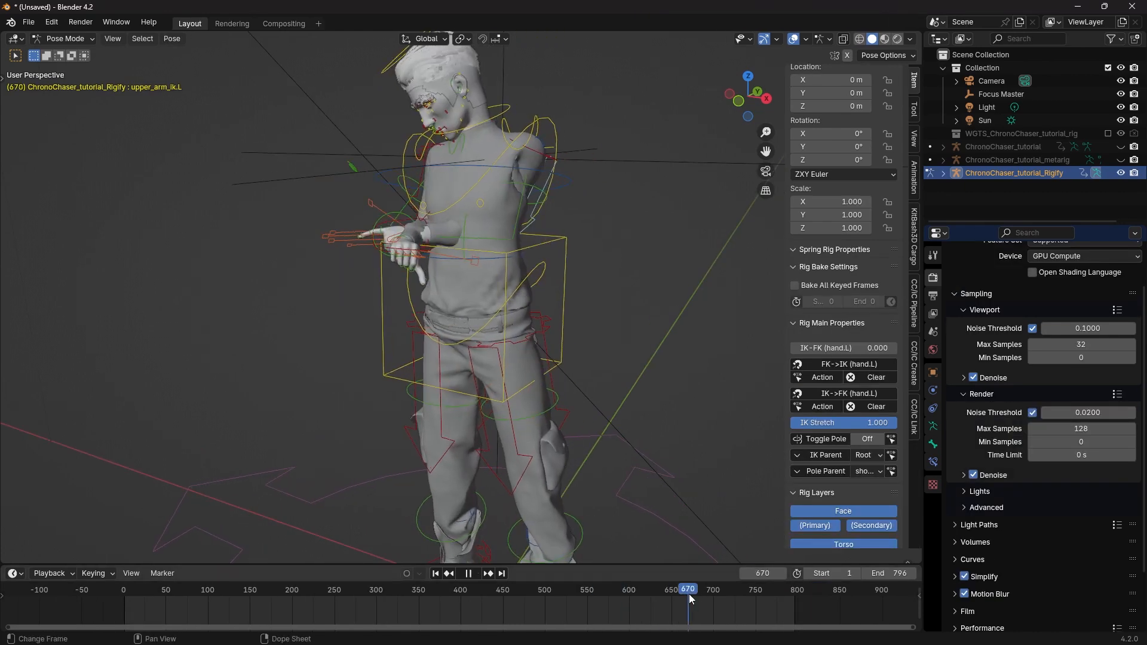
drag(686, 590, 677, 590)
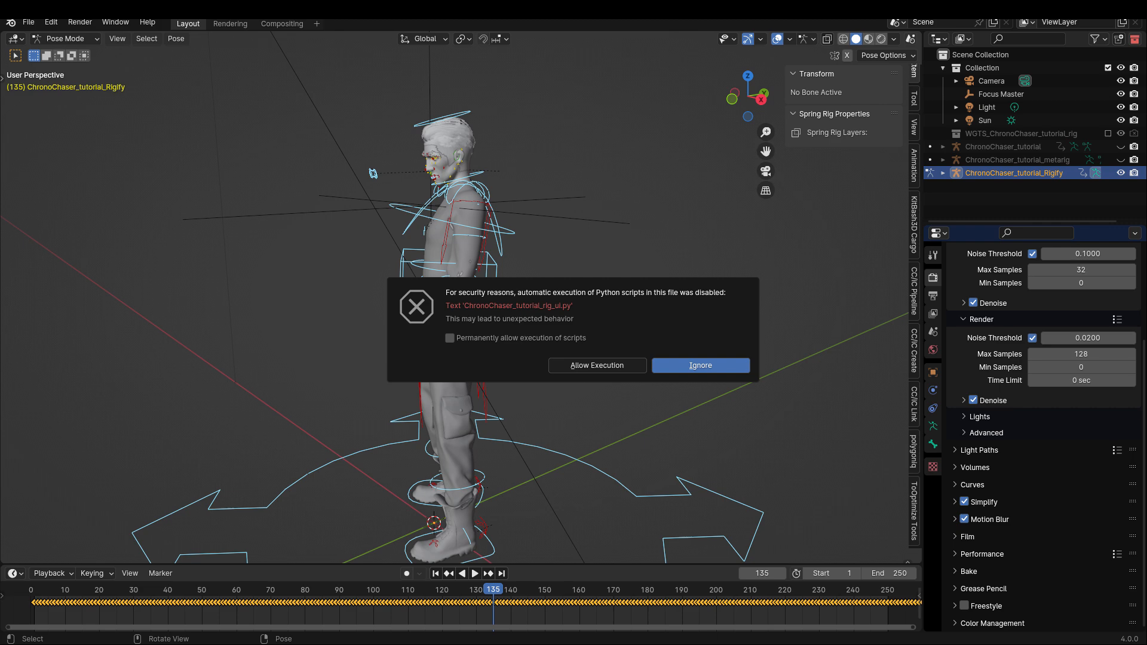
Allow execution of the rig's UI script in the warning prompt
click(596, 365)
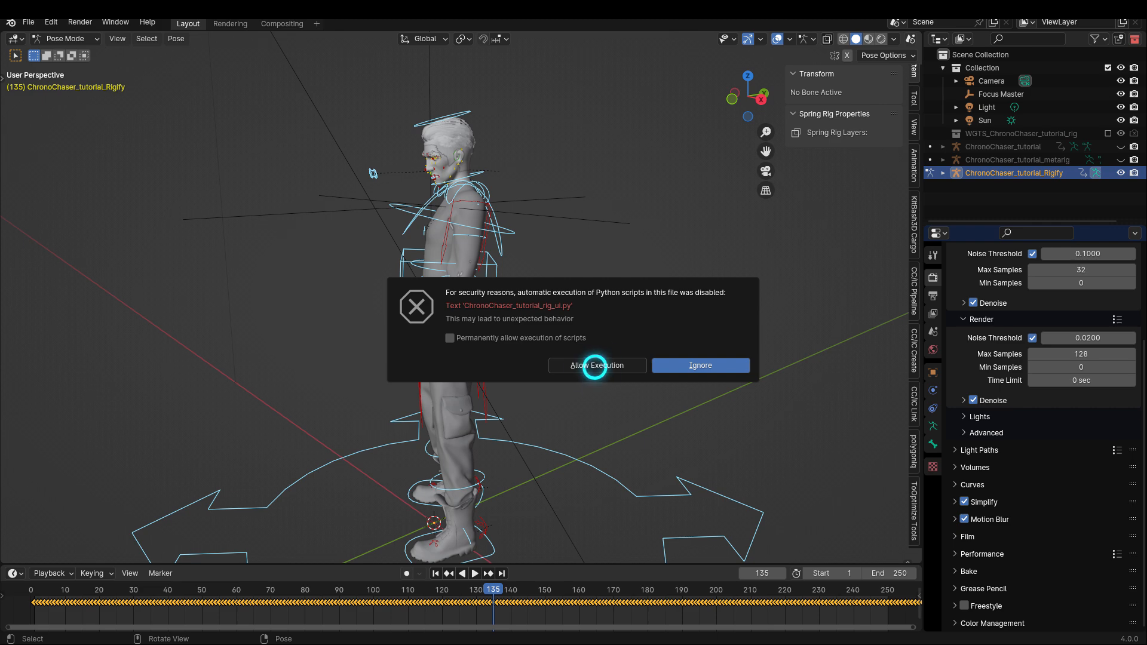
click(596, 365)
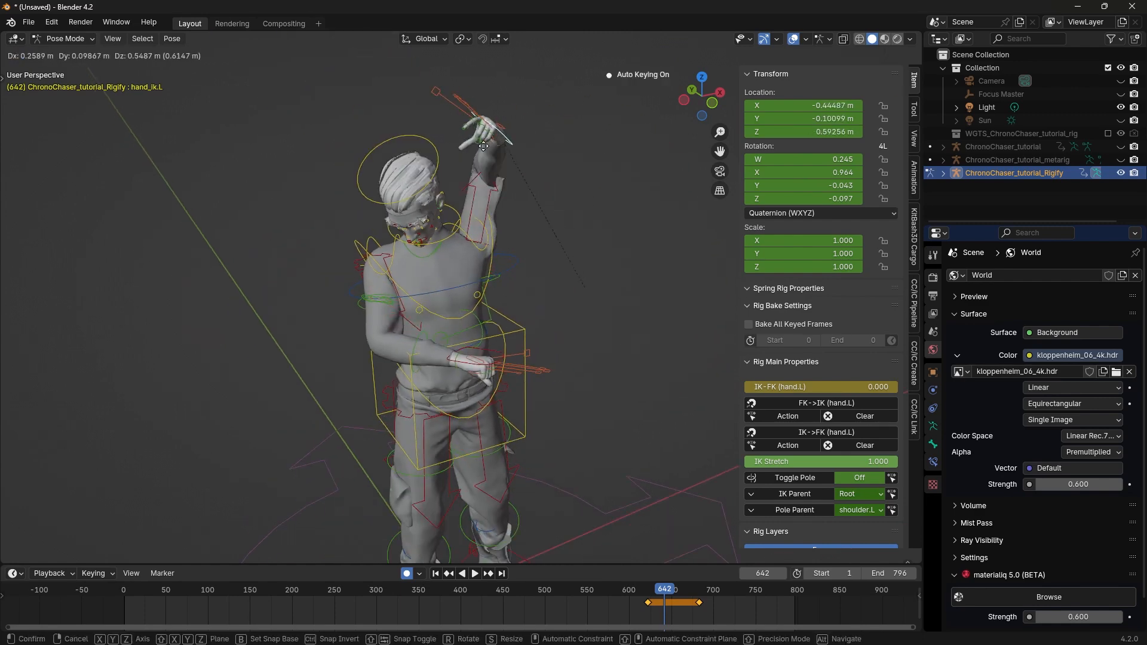
Drag hand_ik.L down in front of the chest at frame 642
drag(483, 139, 578, 245)
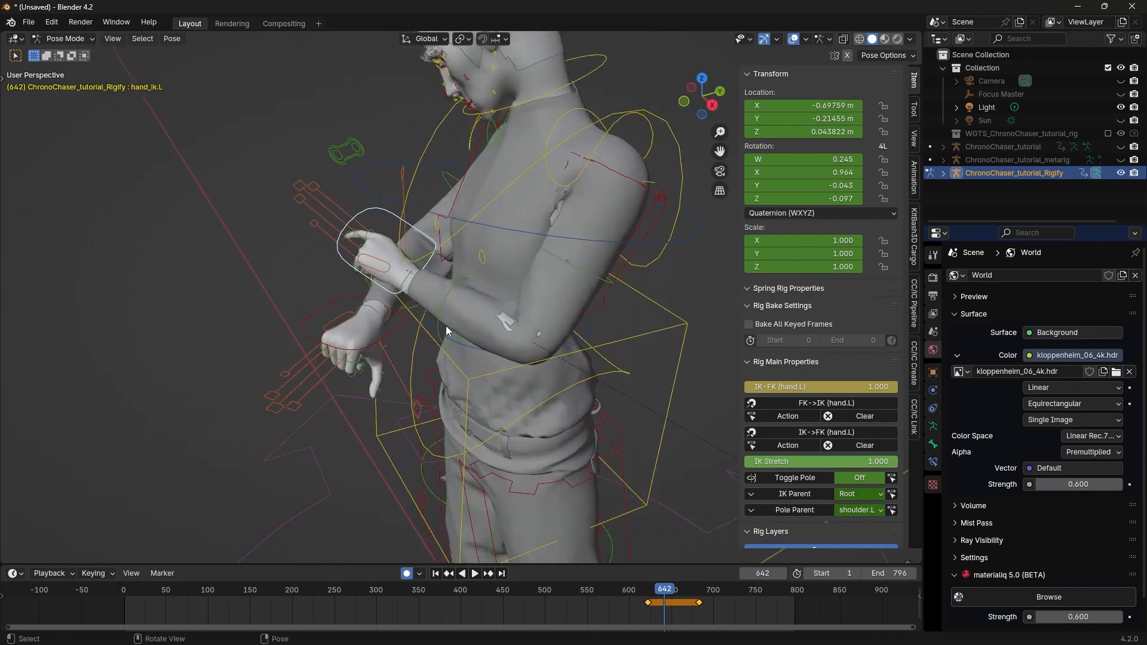
click(473, 574)
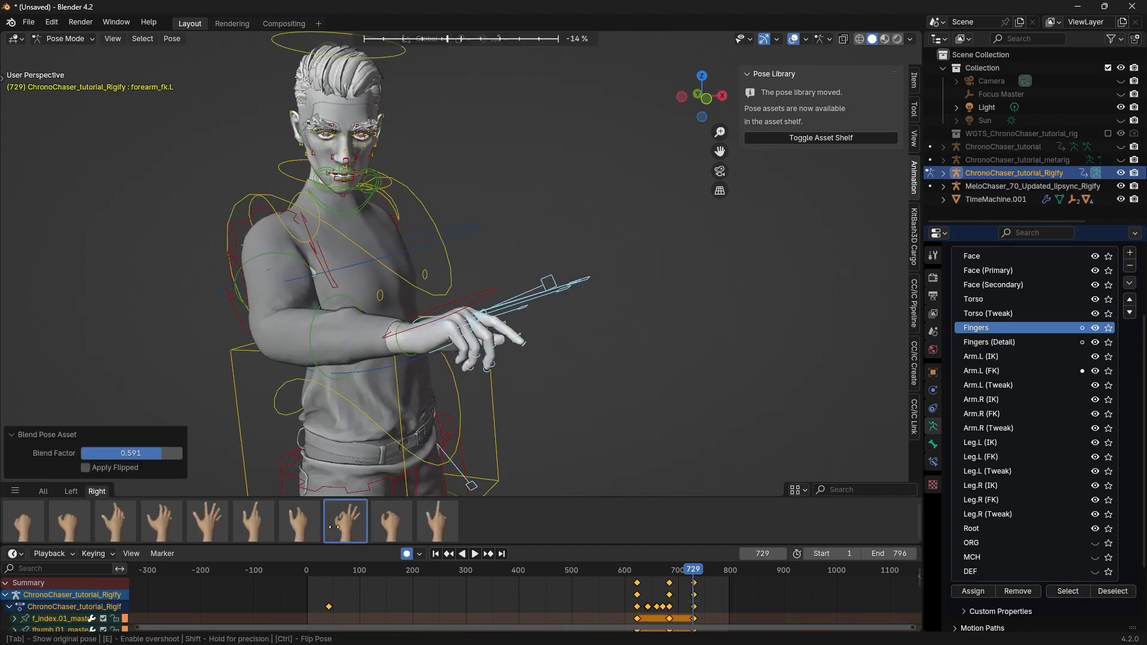
Apply a Right-tab hand pose from the Pose Library at about 0.59 blend
click(474, 554)
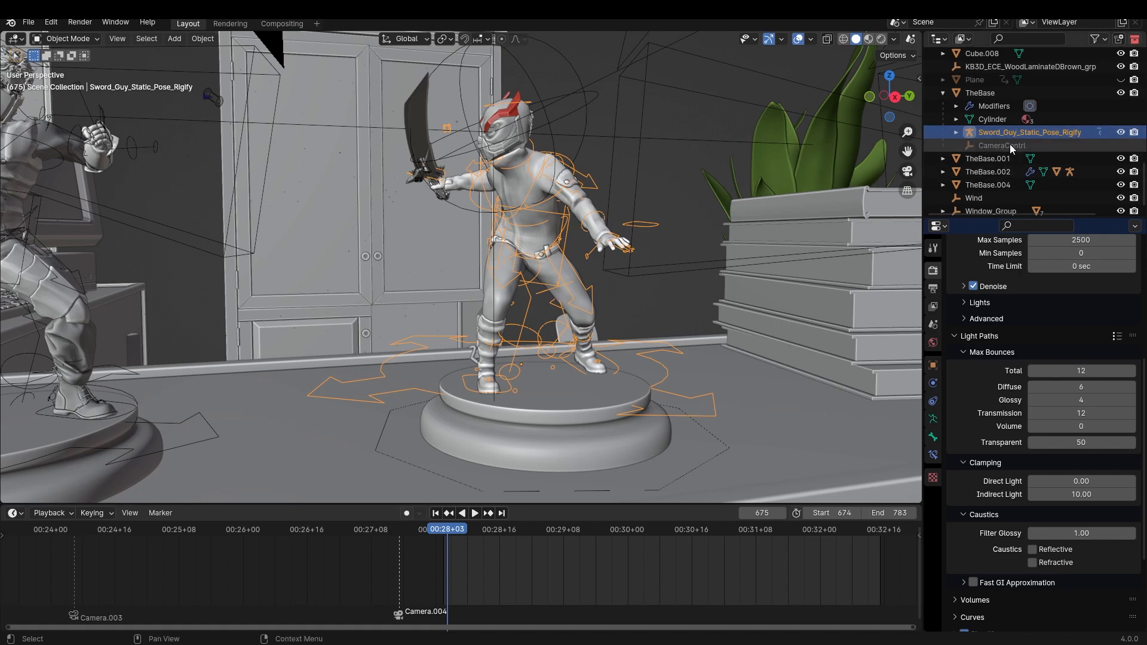
Select the sword figure's rig with its hierarchy and paste it into the other scene
right_click(1028, 132)
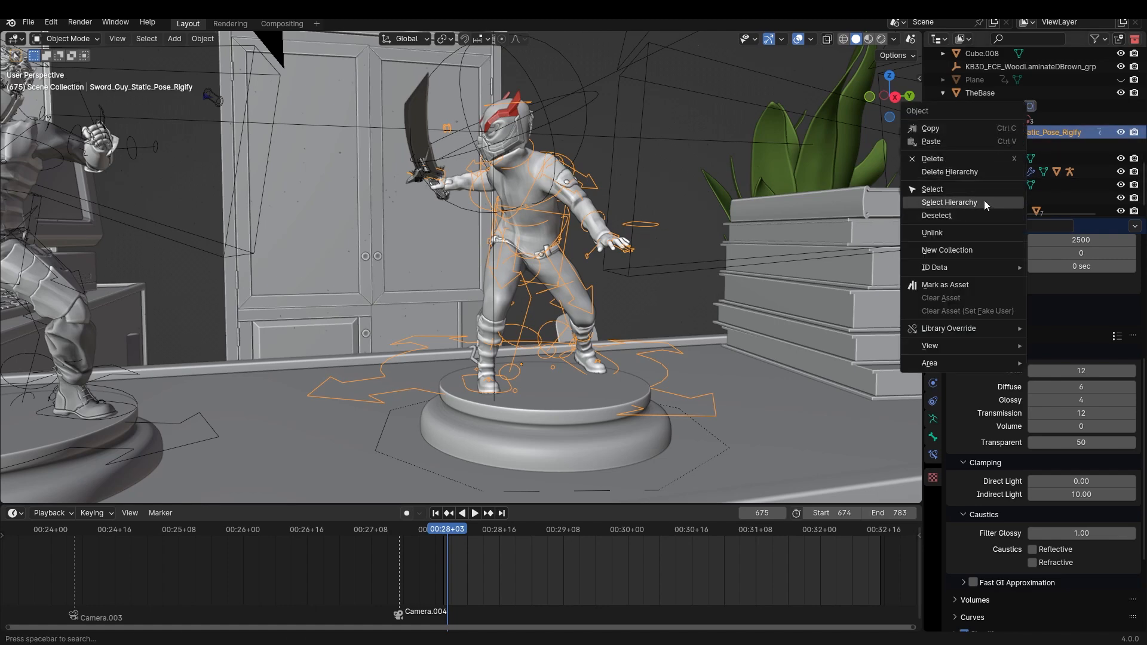
click(948, 202)
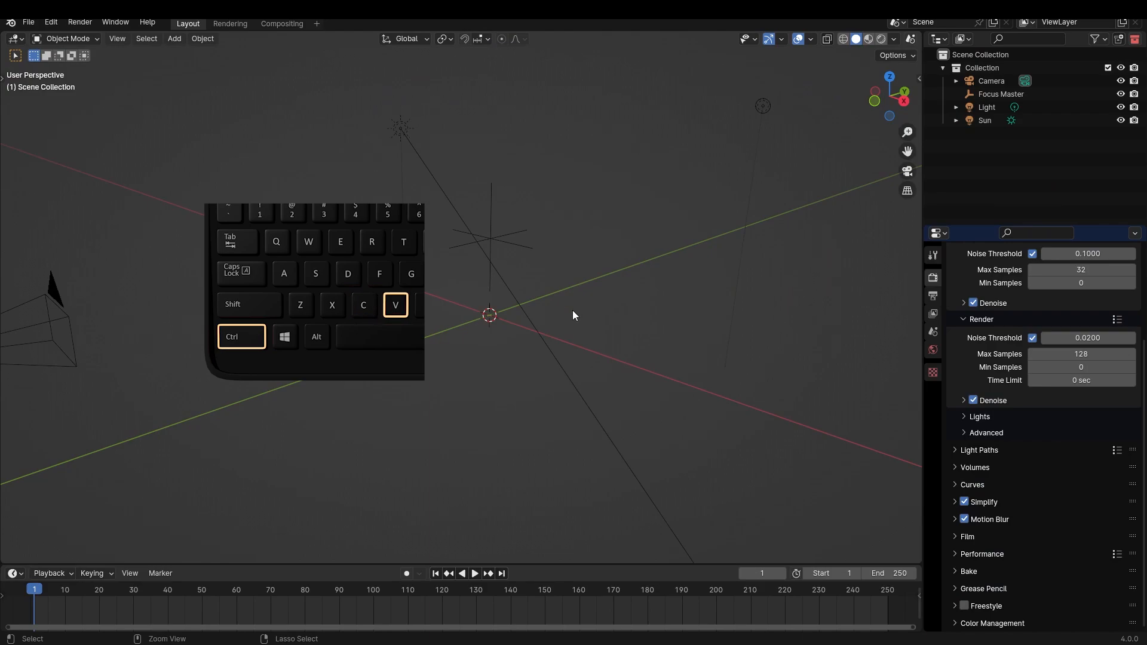
key(ctrl+v)
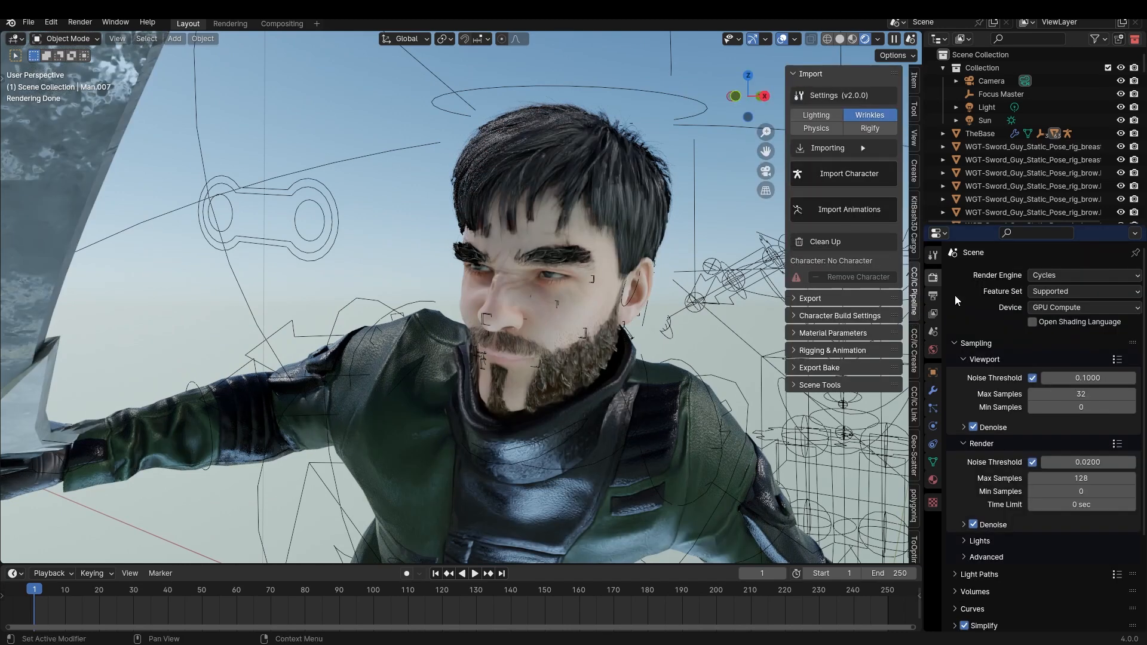
Set the Light Paths Transparent bounce limit to 0 in Render Properties
scroll(down, 3)
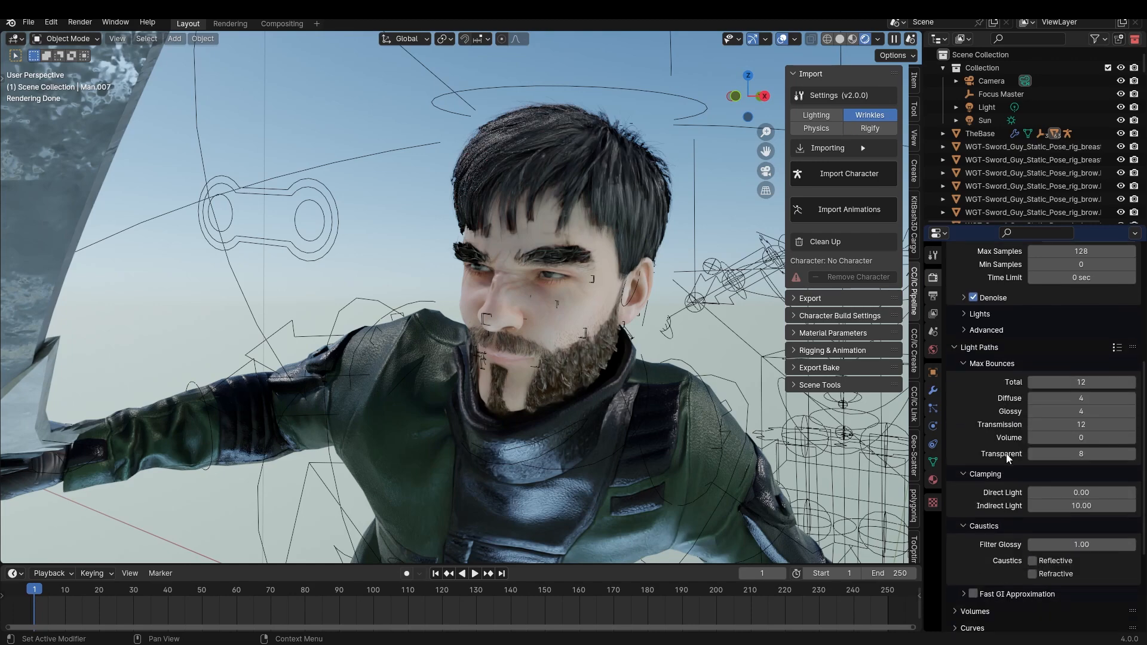
click(1081, 453)
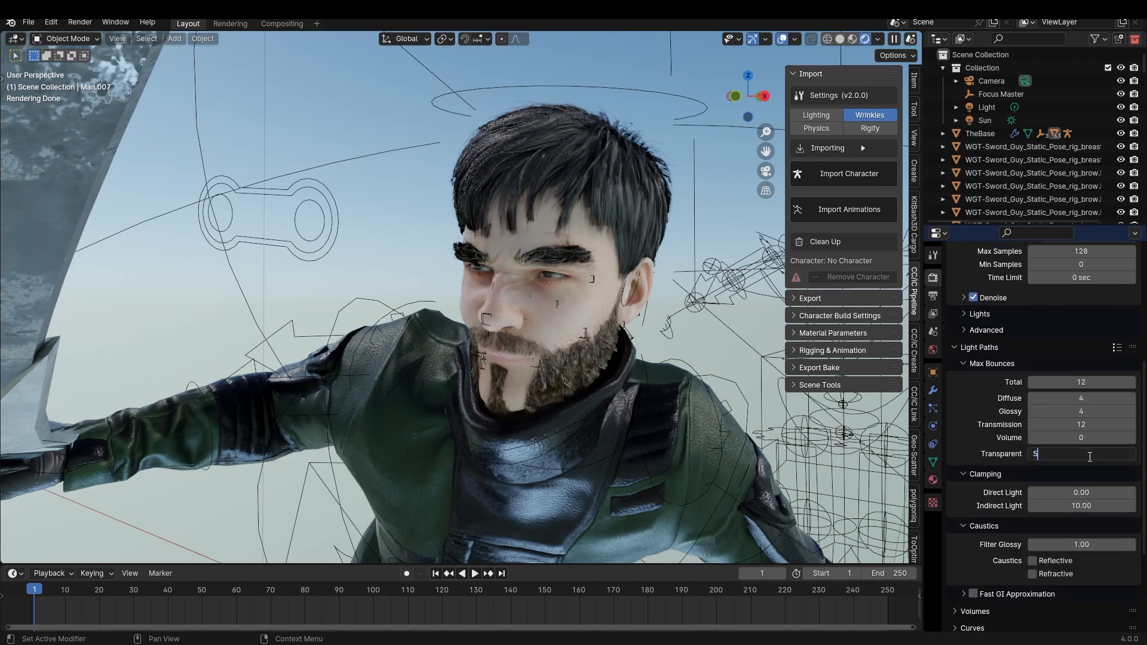
text(0)
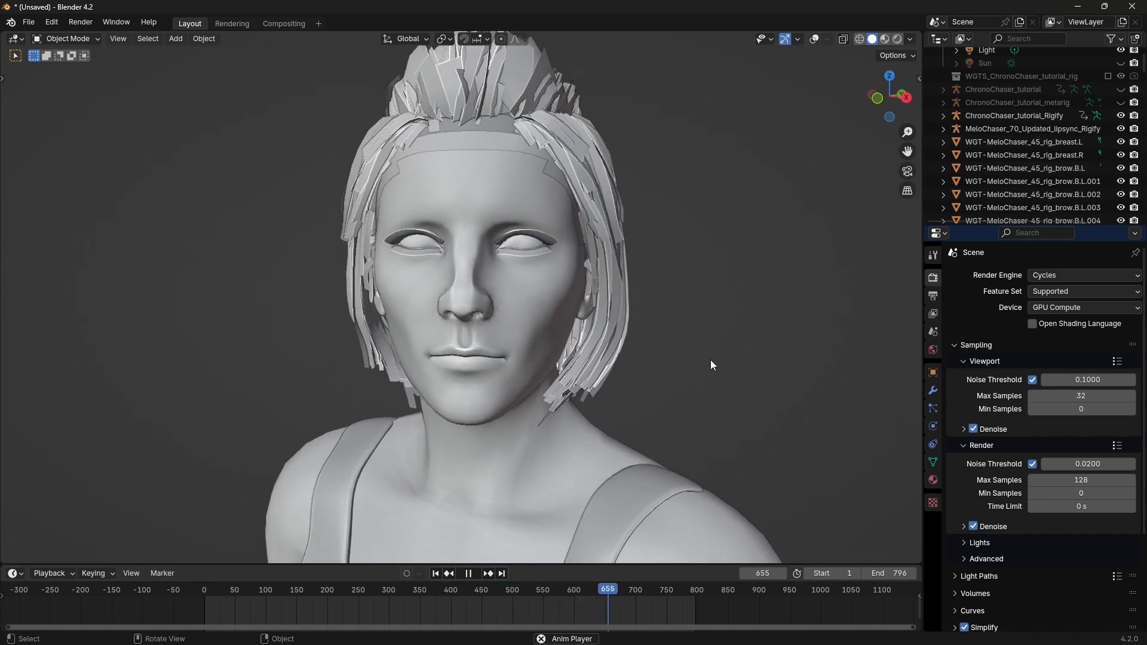
Keyframe a viseme shape key's value on the body mesh
click(512, 589)
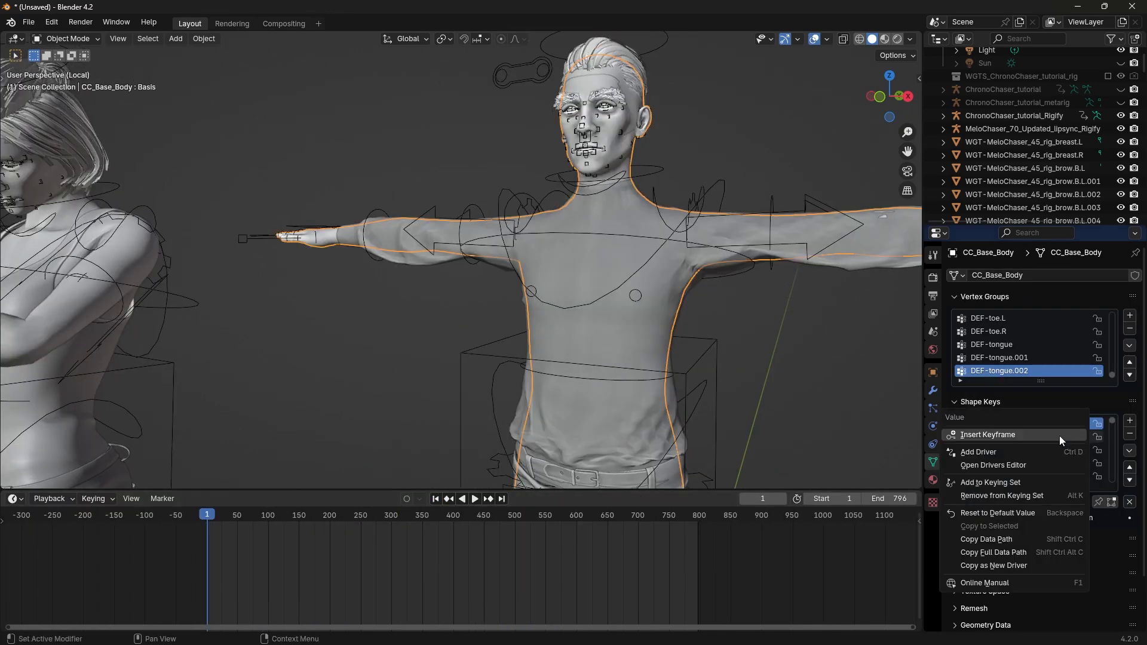
click(980, 423)
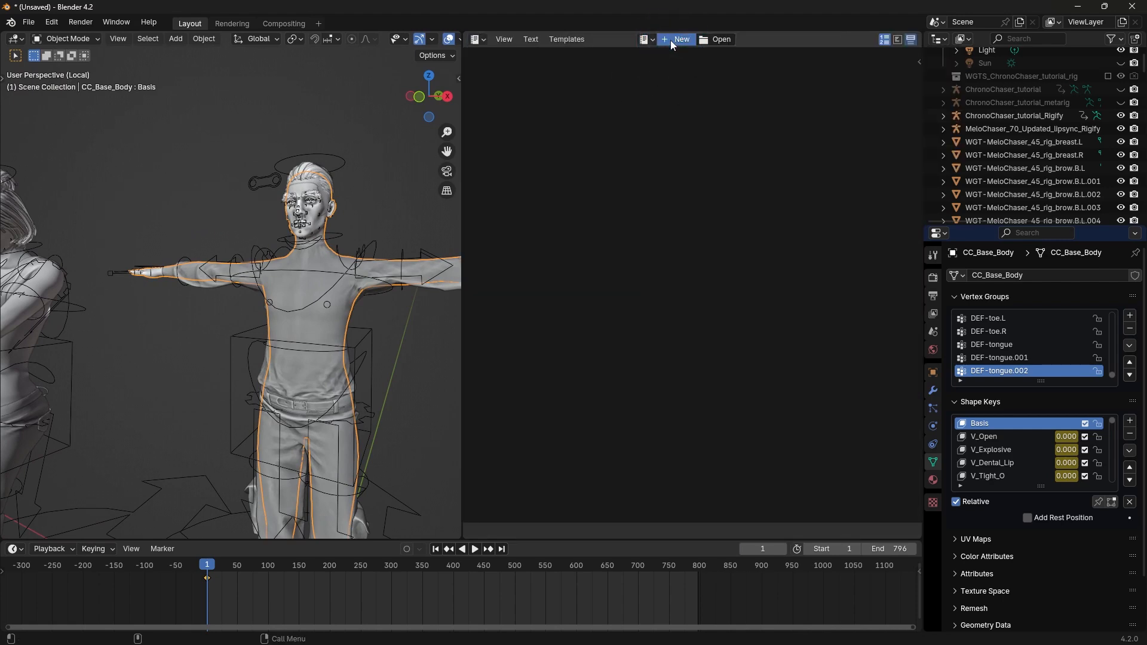
Create a new blank text block in the Text Editor
click(676, 39)
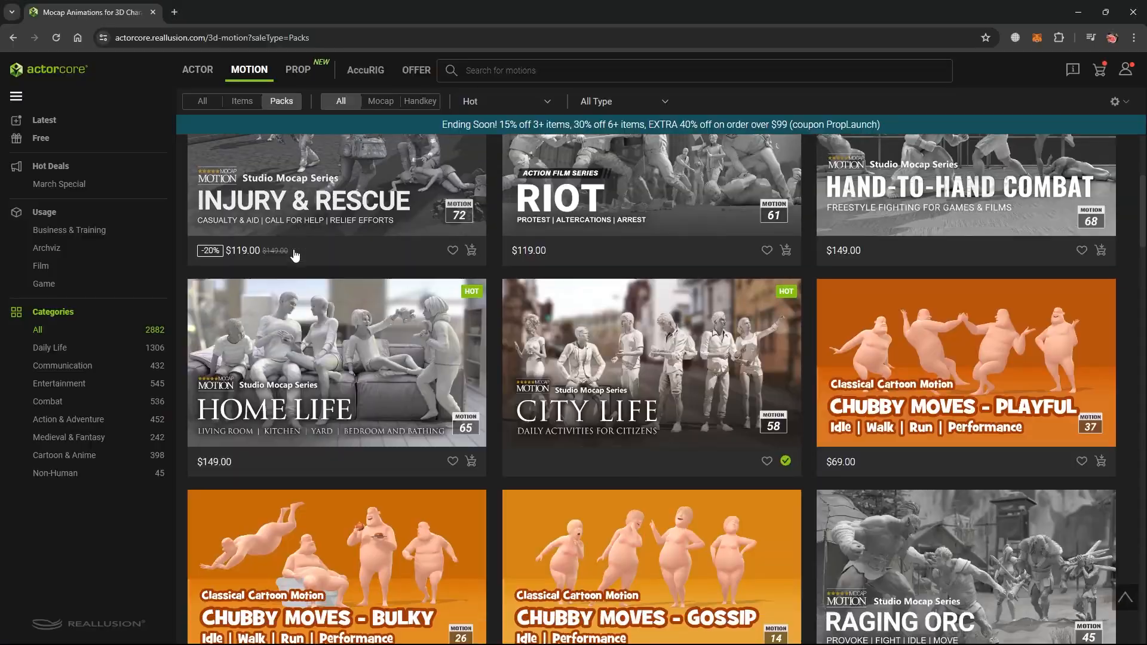
Scroll through ActorCore's motion packs, then pick a character in the Actor catalogue
scroll(down, 3)
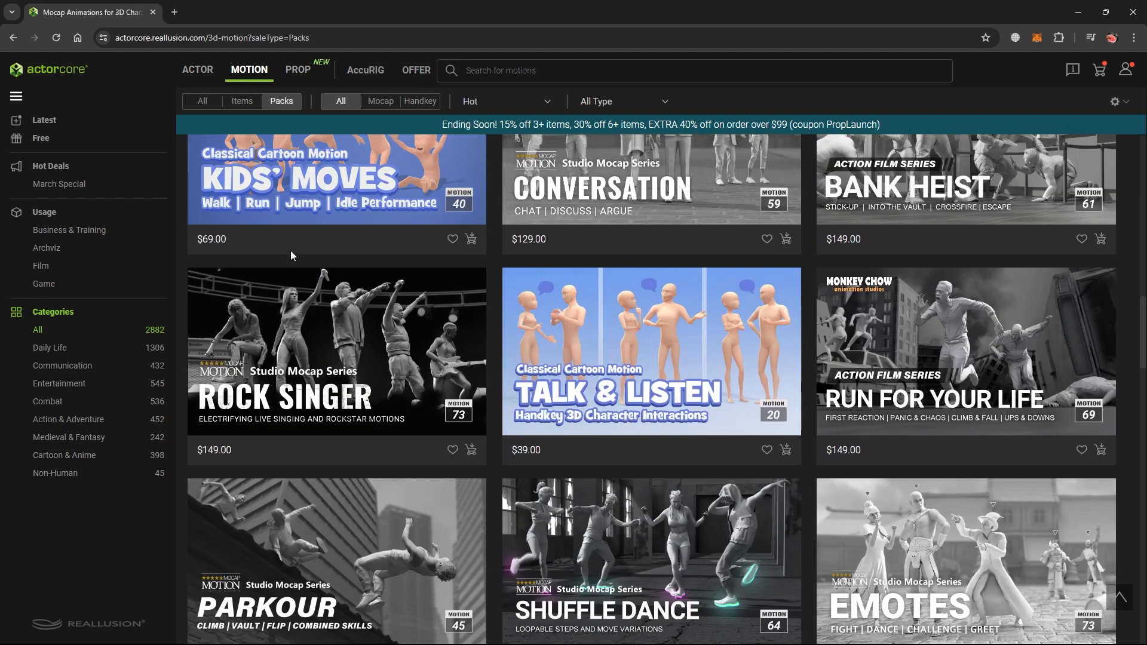
scroll(down, 3)
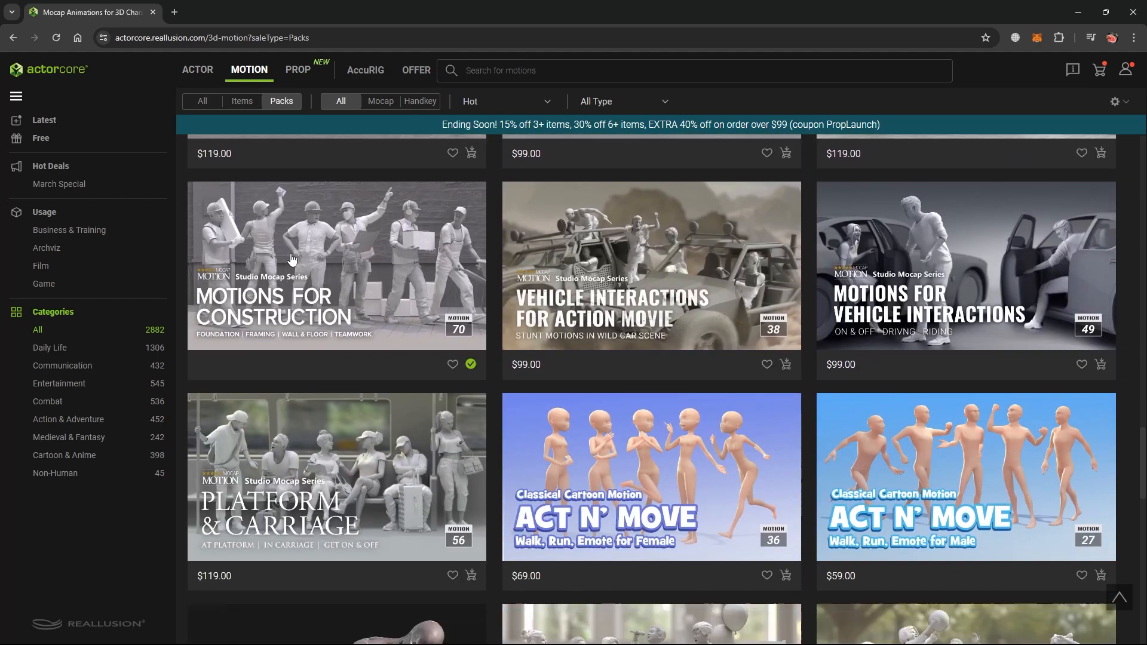
scroll(down, 3)
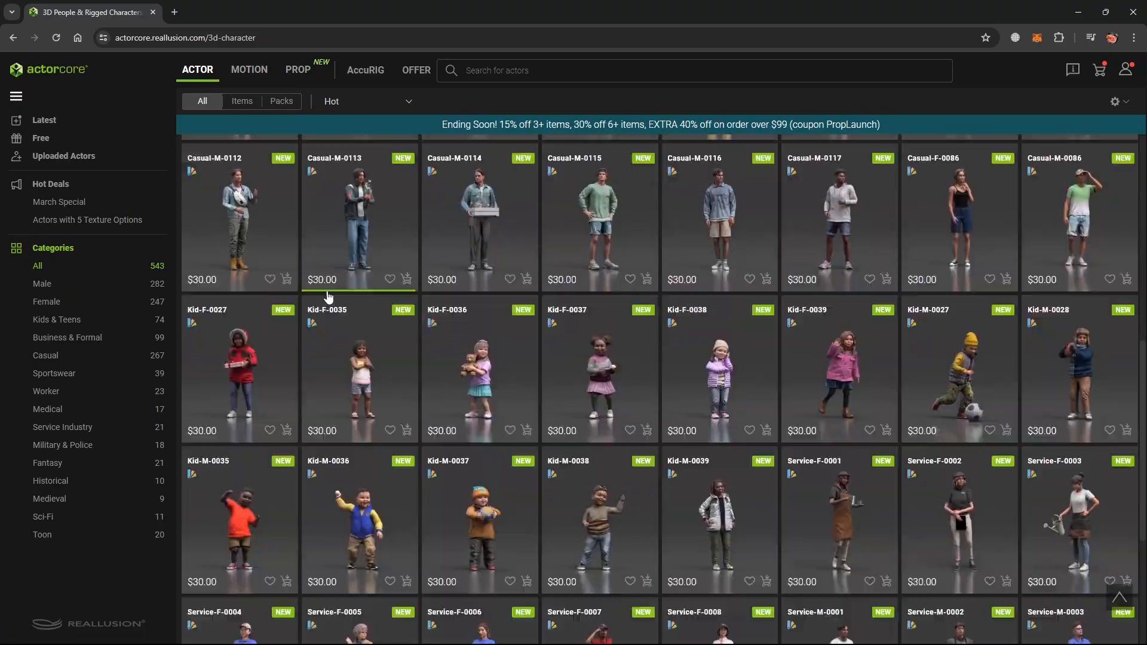
click(281, 101)
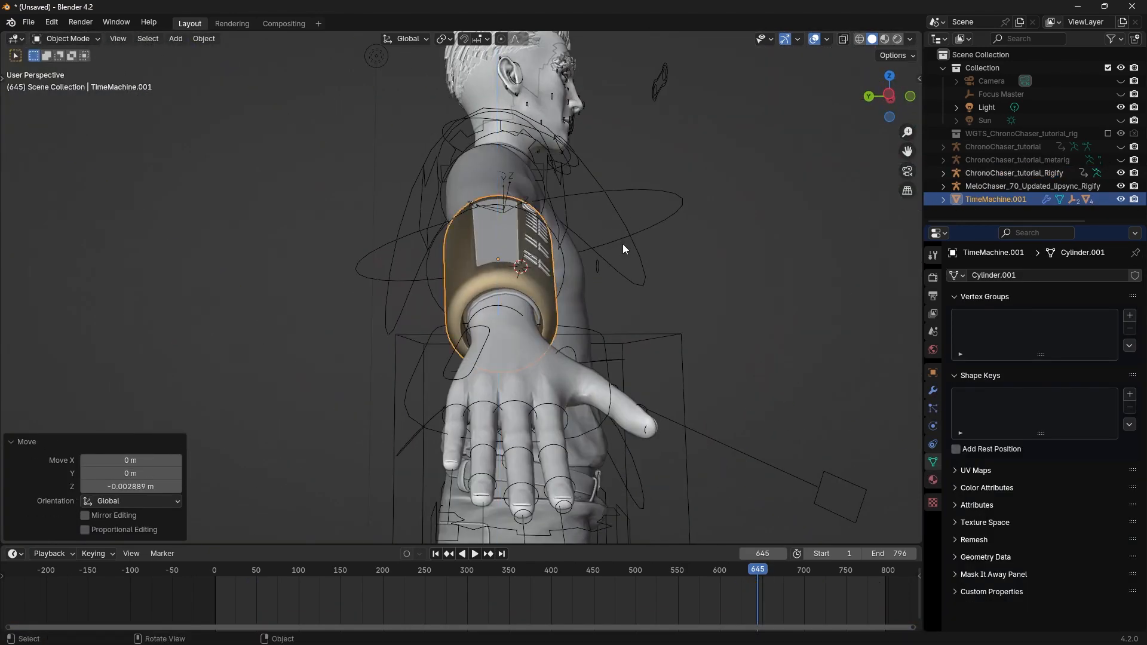
Place TimeMachine.001 on the forearm and clear the bones' positions to rest
click(1014, 172)
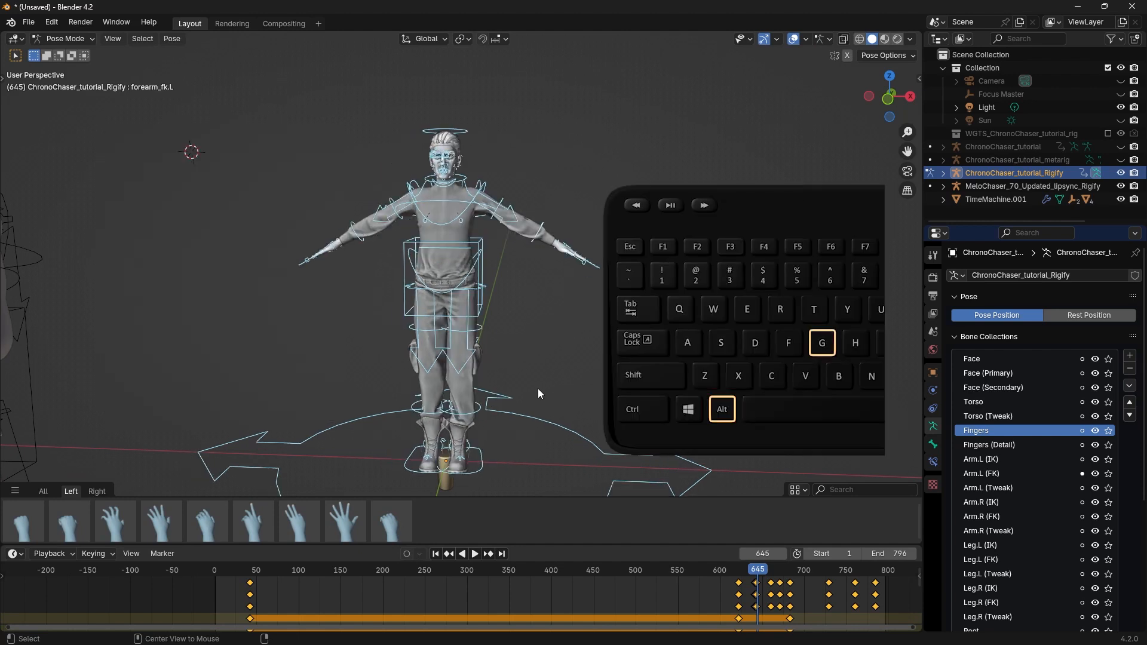
key(Tab)
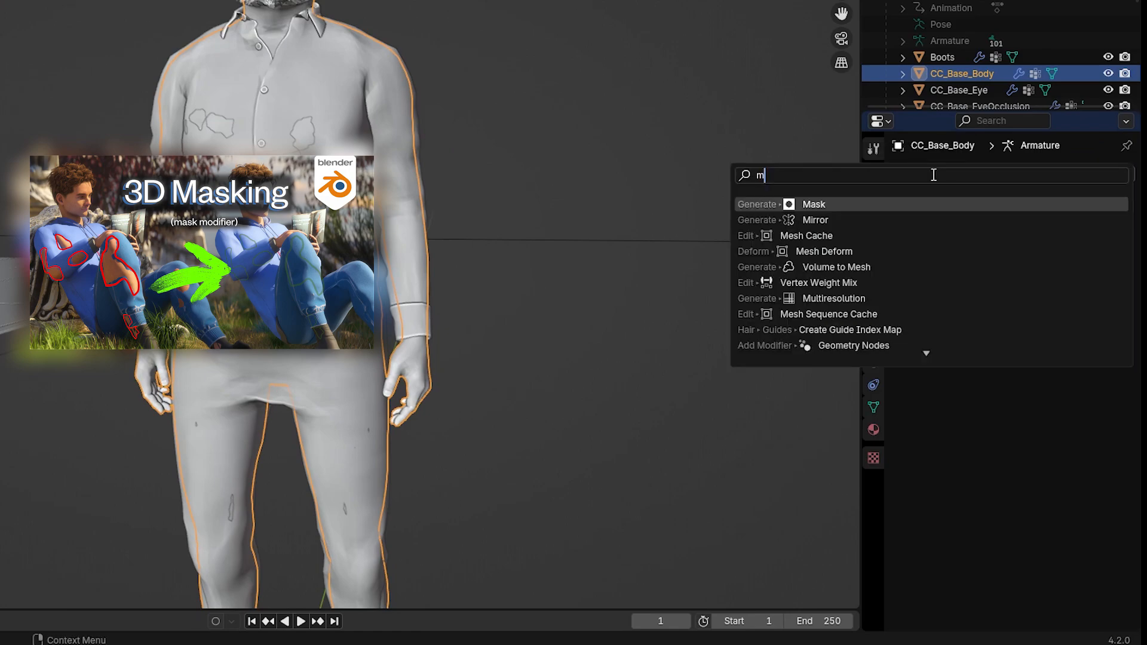
Add a Mask modifier to the body mesh and mask the pipes via a new 'masked' vertex group
click(814, 204)
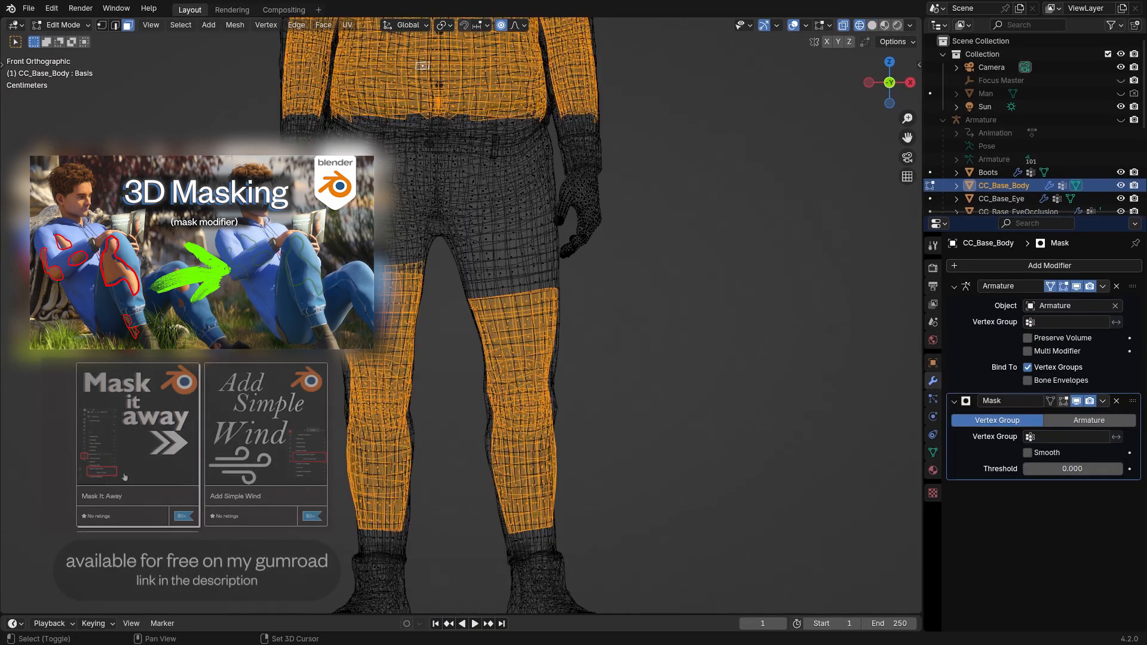
click(815, 355)
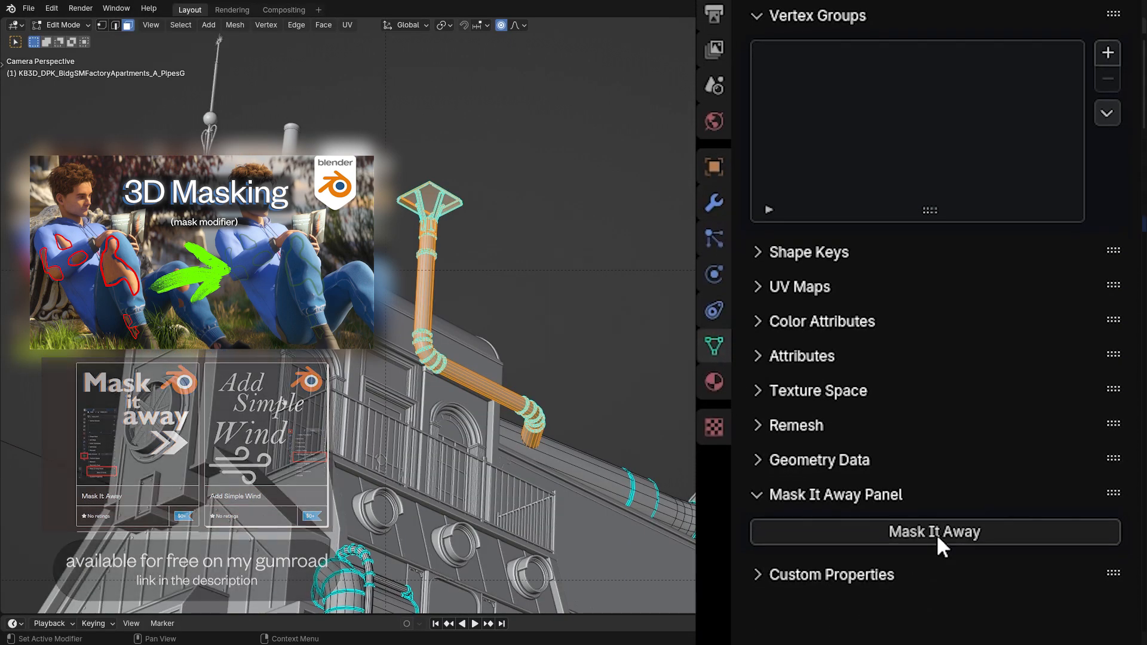
click(935, 531)
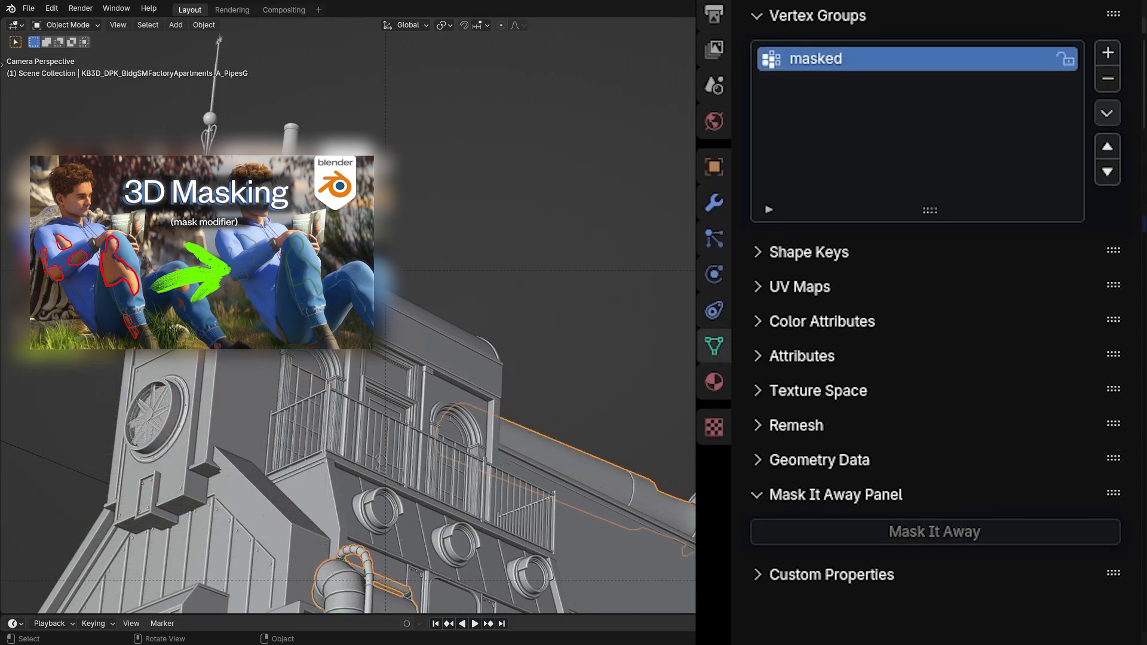
click(935, 532)
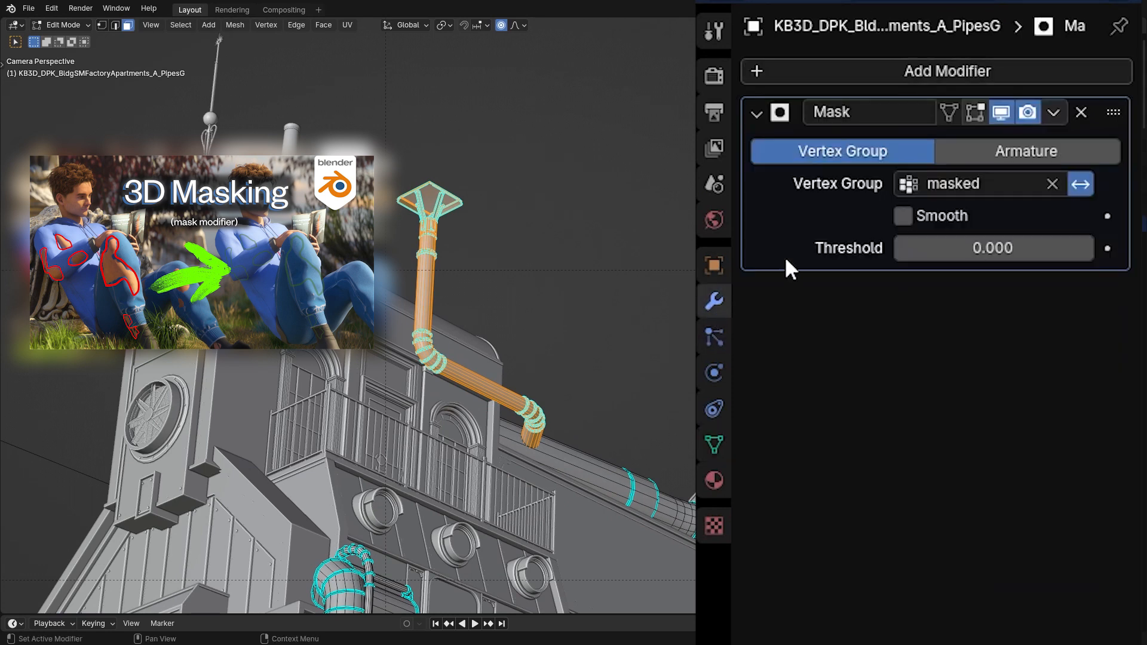
mouse_move(975, 111)
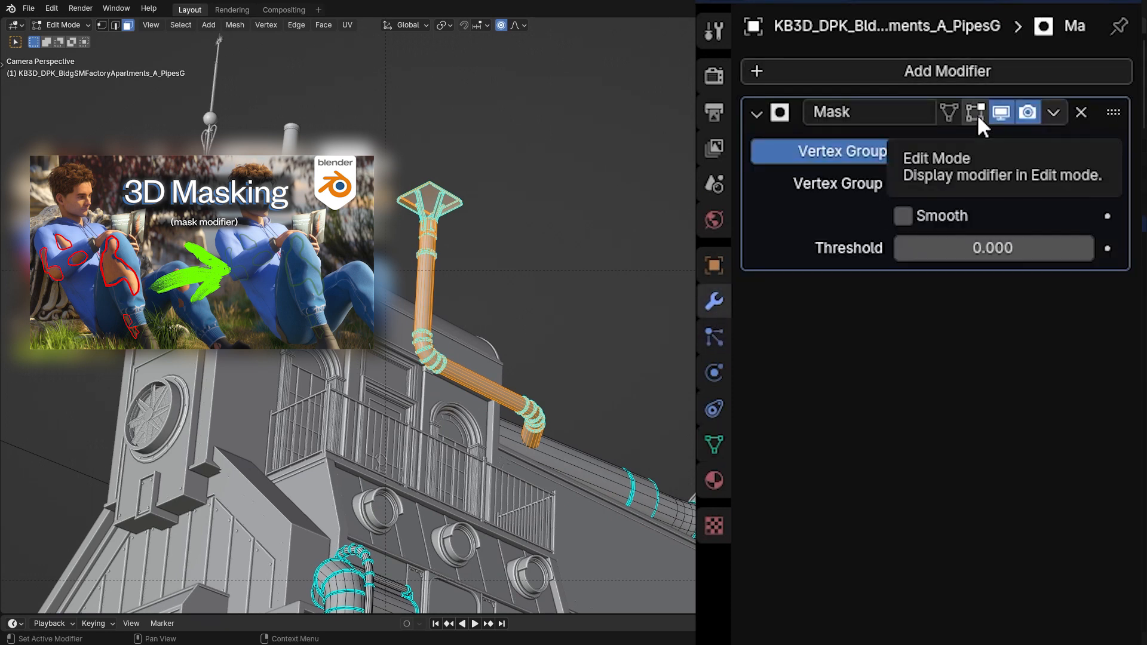